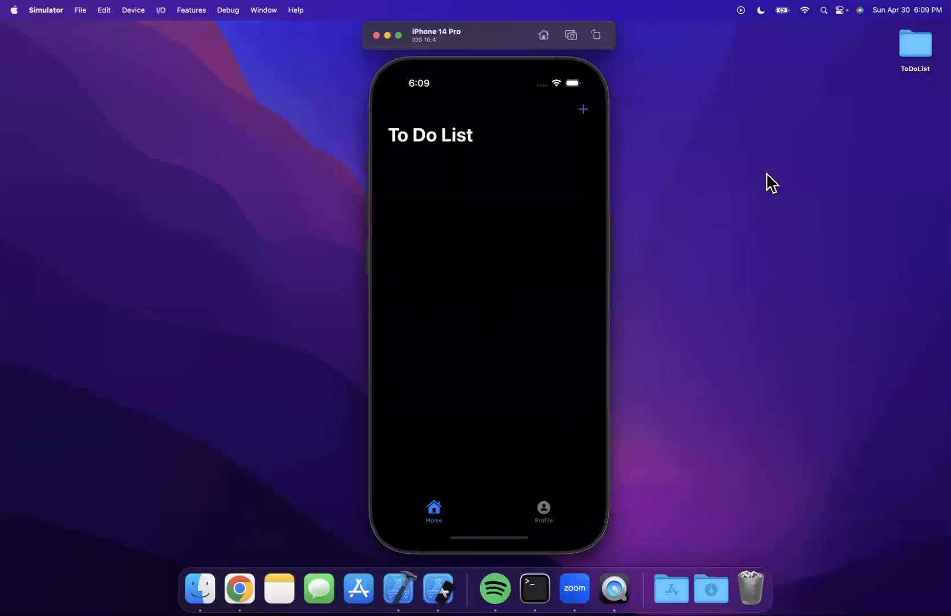
{"action": "mouse_move", "coordinate": [660, 215]}
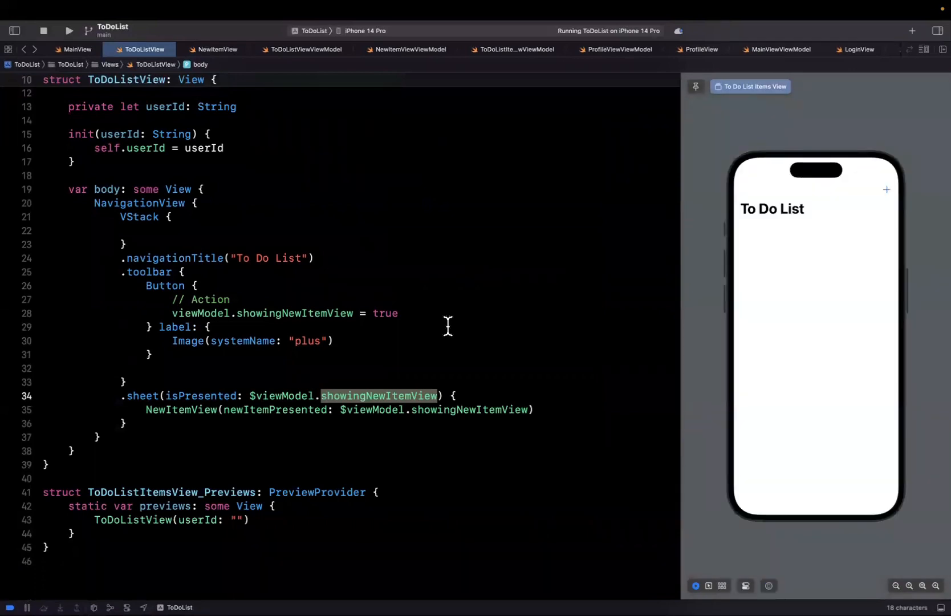
{"action": "mouse_move", "coordinate": [301, 277]}
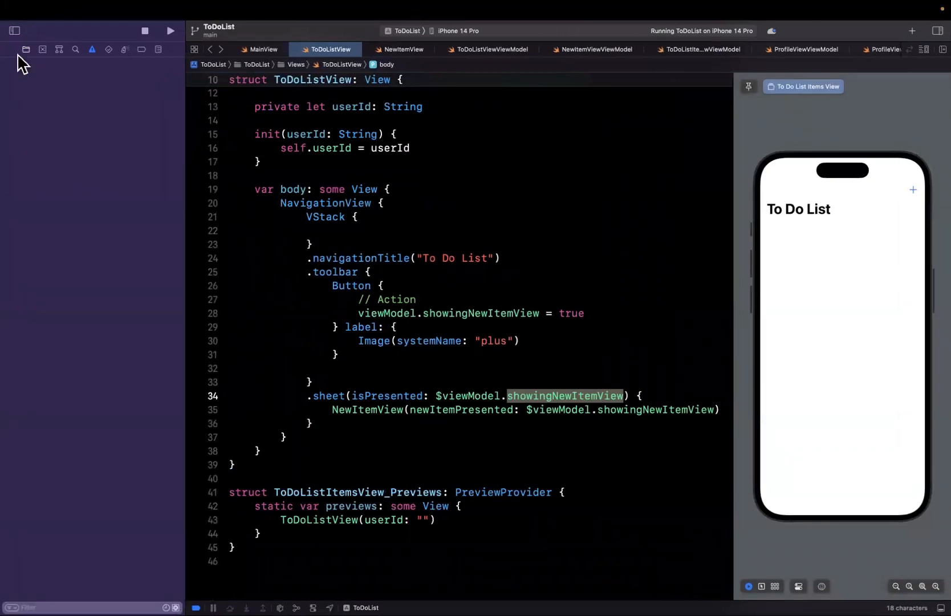
Navigate from NewItemView to NewItemViewViewModel.swift to begin adding Firebase imports.
{"action": "left_click", "coordinate": [25, 50]}
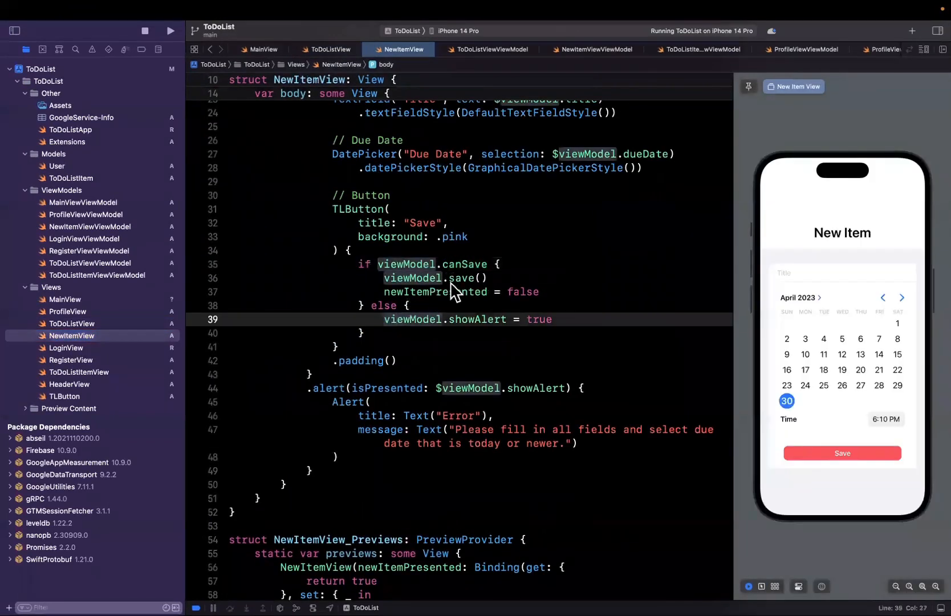
{"action": "scroll", "scroll_direction": "down", "scroll_amount": 3}
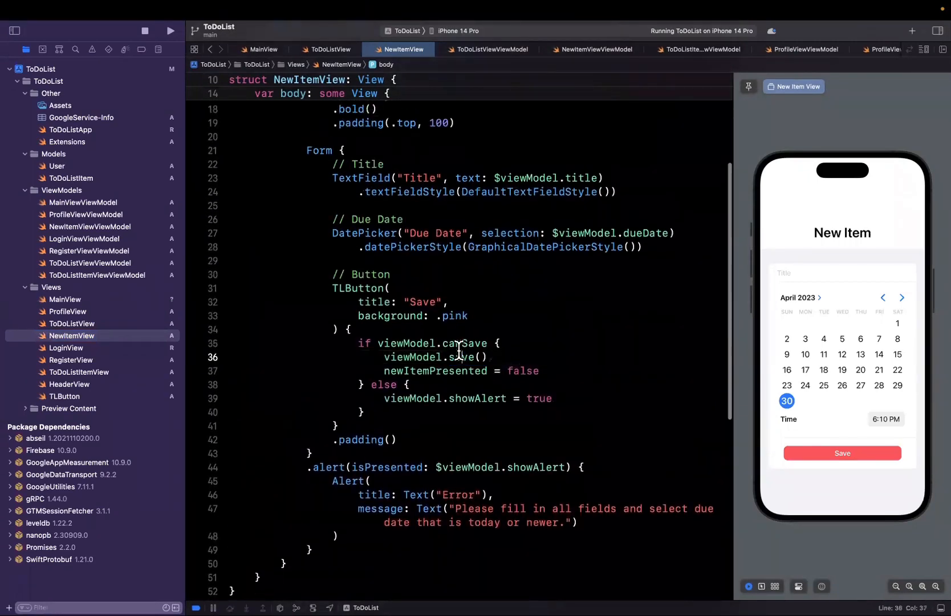
{"action": "left_click", "coordinate": [591, 49]}
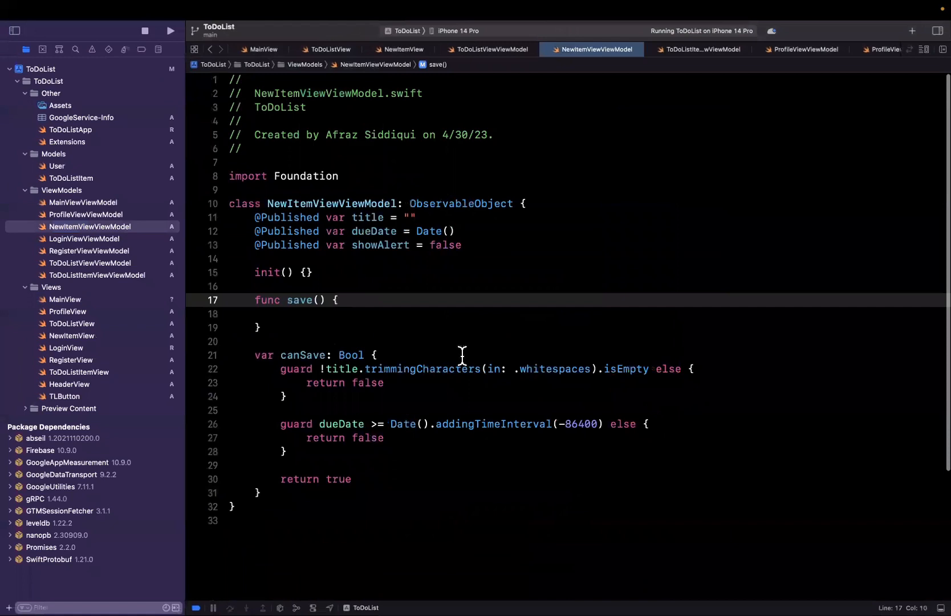
{"action": "mouse_move", "coordinate": [316, 221]}
{"action": "type", "text": "import firebase"}
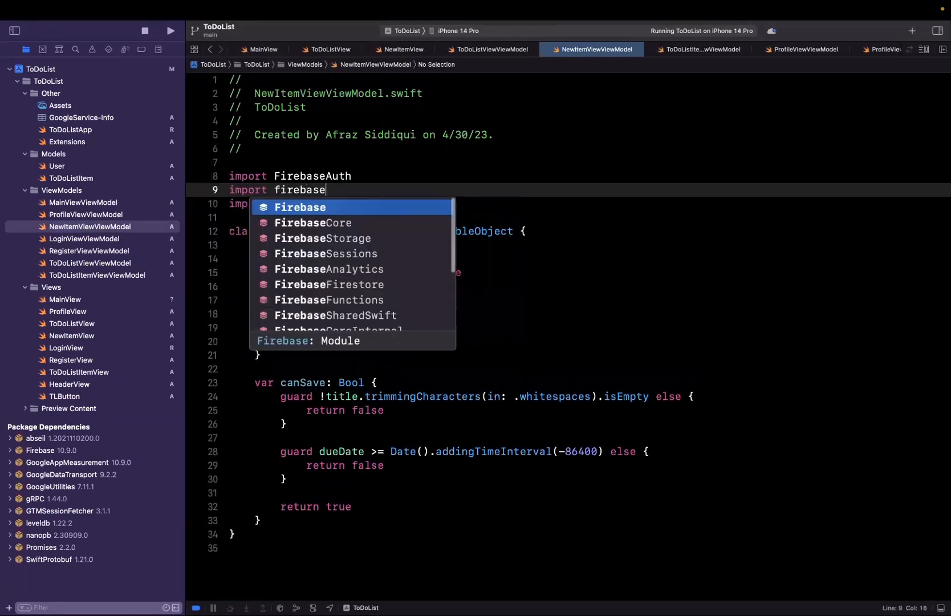
Import FirebaseFirestore and add a canSave guard with '// Create model' and '// Save model' comments in save().
{"action": "left_click", "coordinate": [329, 285]}
{"action": "type", "text": "guard can"}
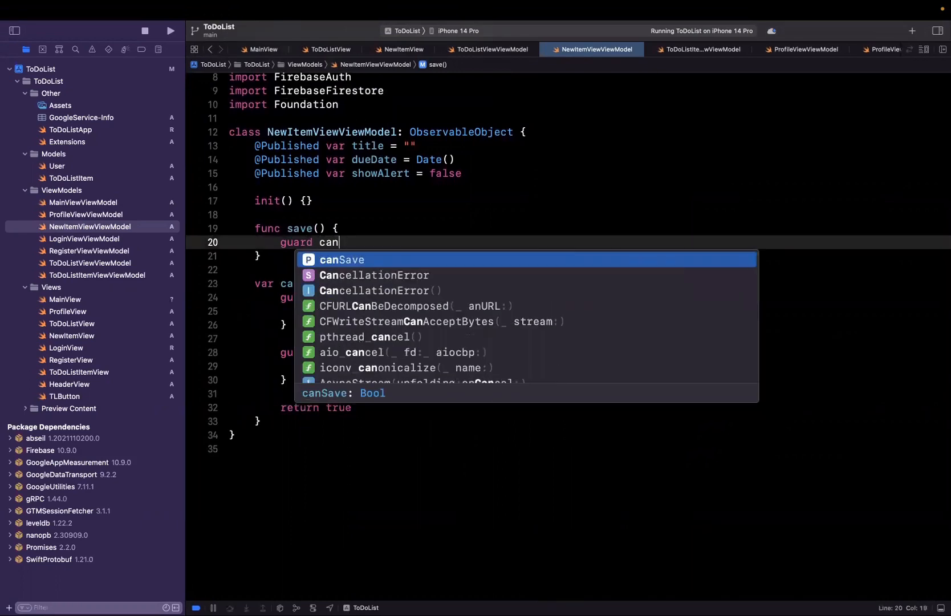
{"action": "type", "text": "se {"}
{"action": "type", "text": "return"}
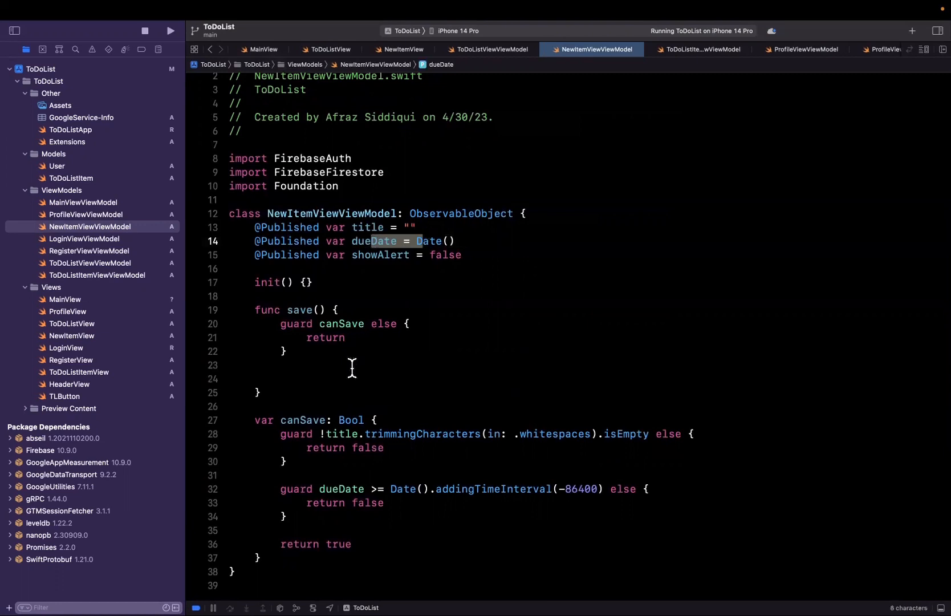
{"action": "type", "text": "// Cra"}
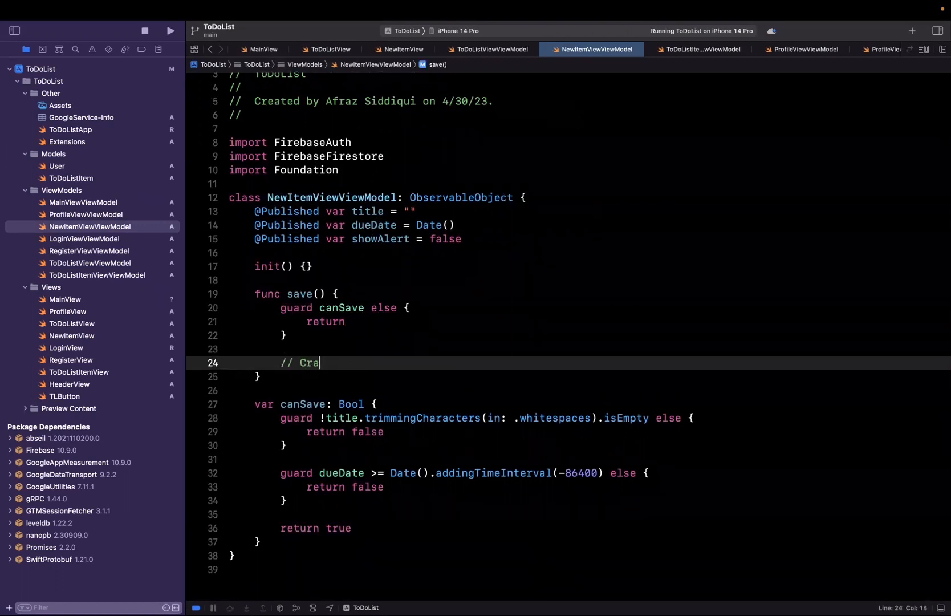
{"action": "type", "text": "eate model"}
{"action": "type", "text": "// S"}
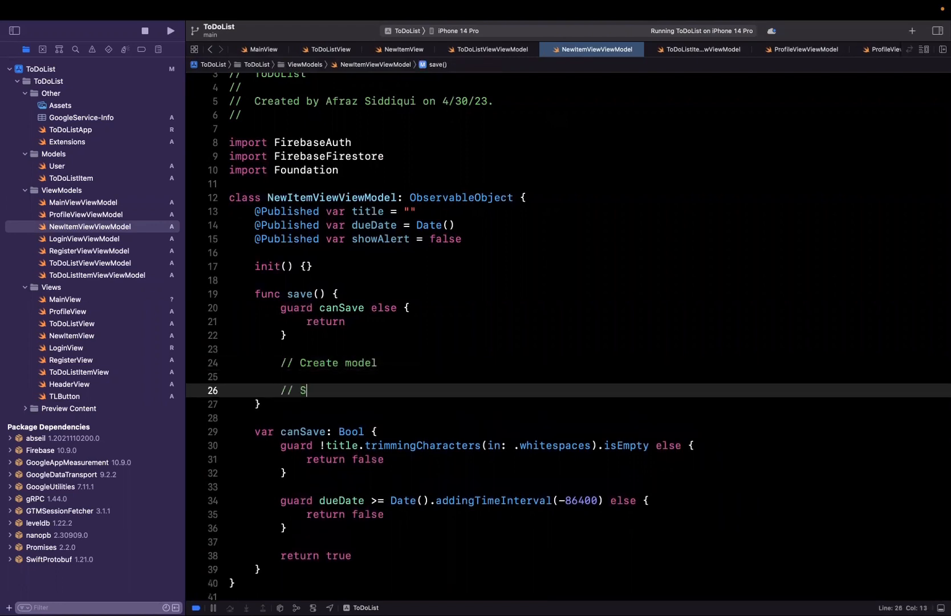
{"action": "type", "text": "ave model"}
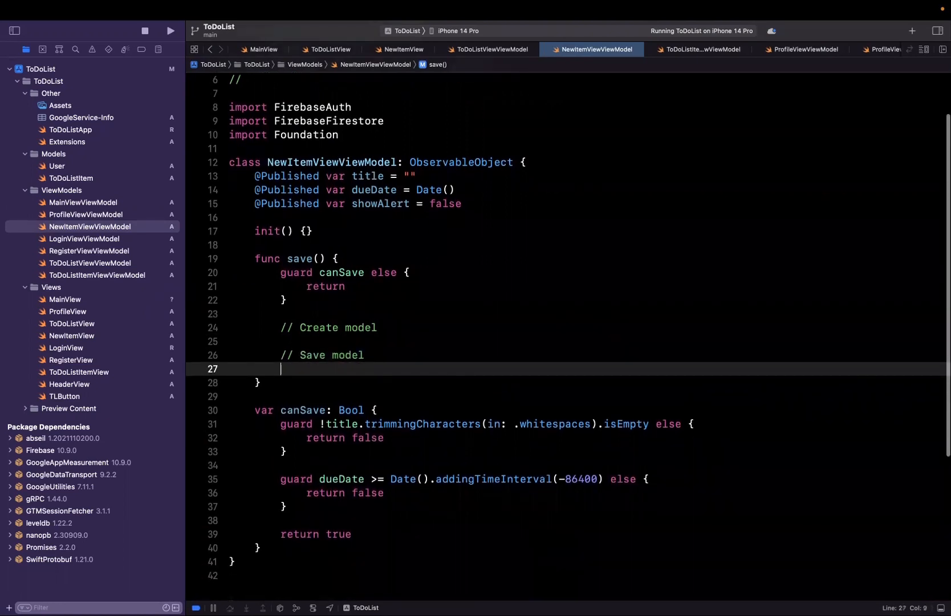
{"action": "mouse_move", "coordinate": [315, 409]}
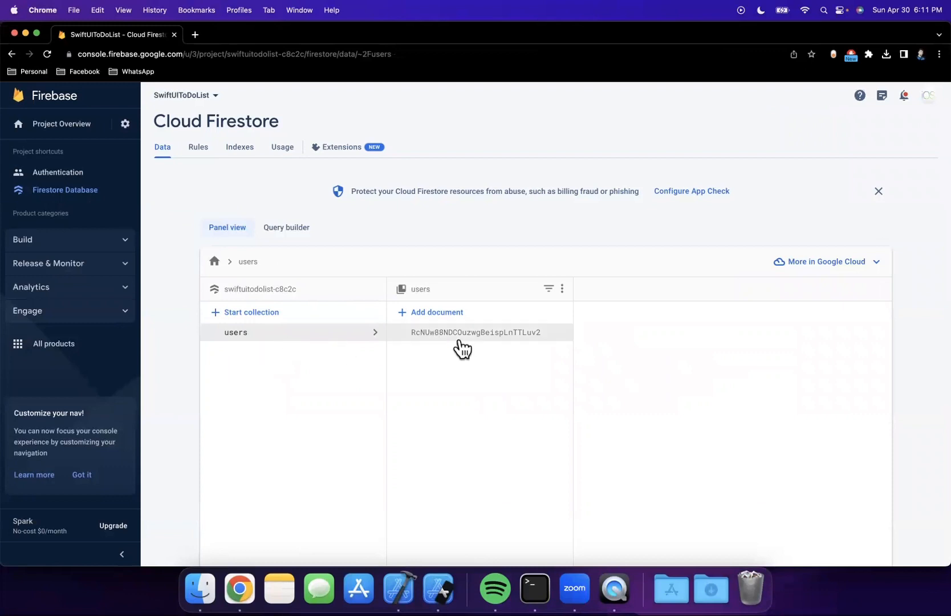
Inspect the single document in the Firestore users collection.
{"action": "left_click", "coordinate": [476, 331]}
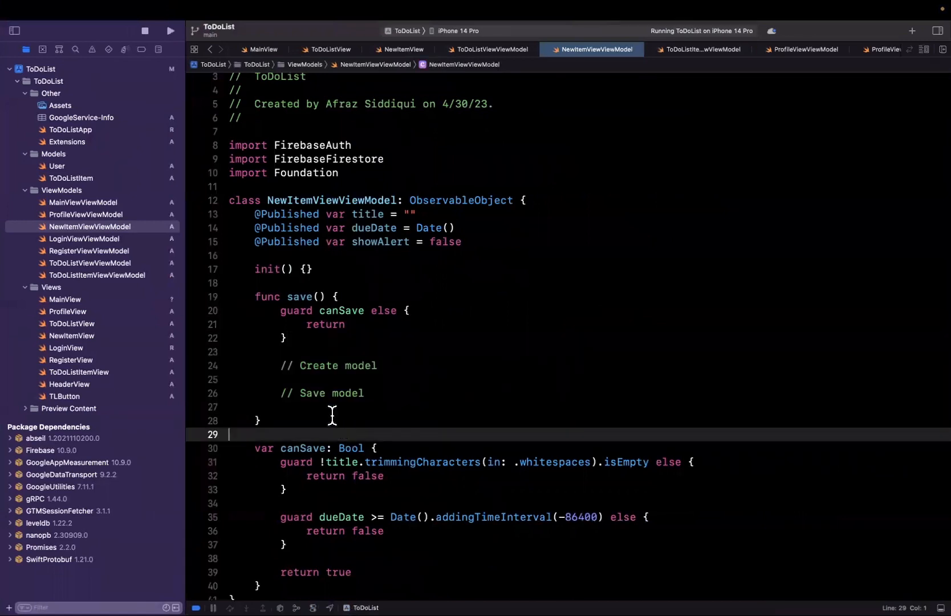
Add '// Get current user id' and guard let uId = Auth.auth().currentUser?.uid else { return }.
{"action": "type", "text": "//"}
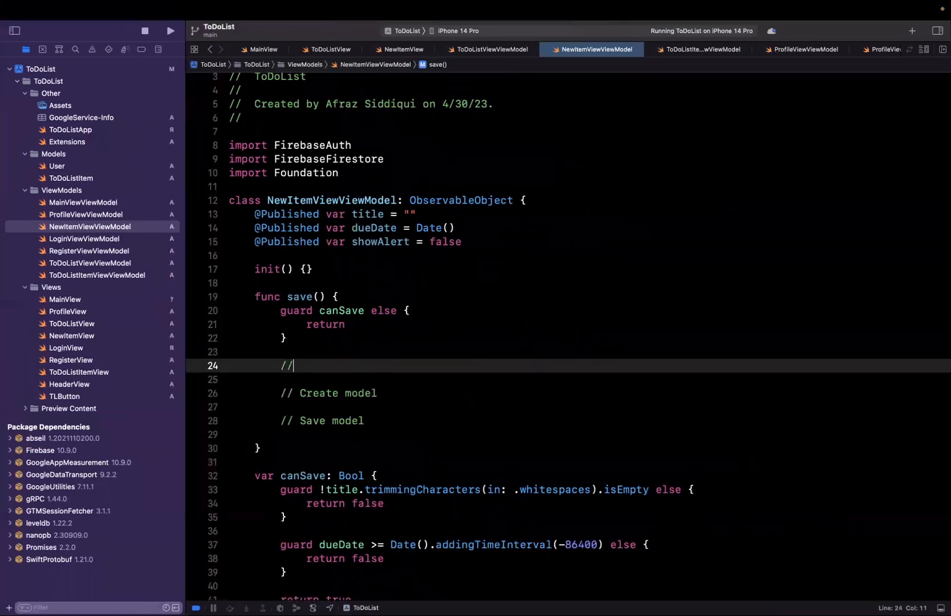
{"action": "type", "text": "Get curr"}
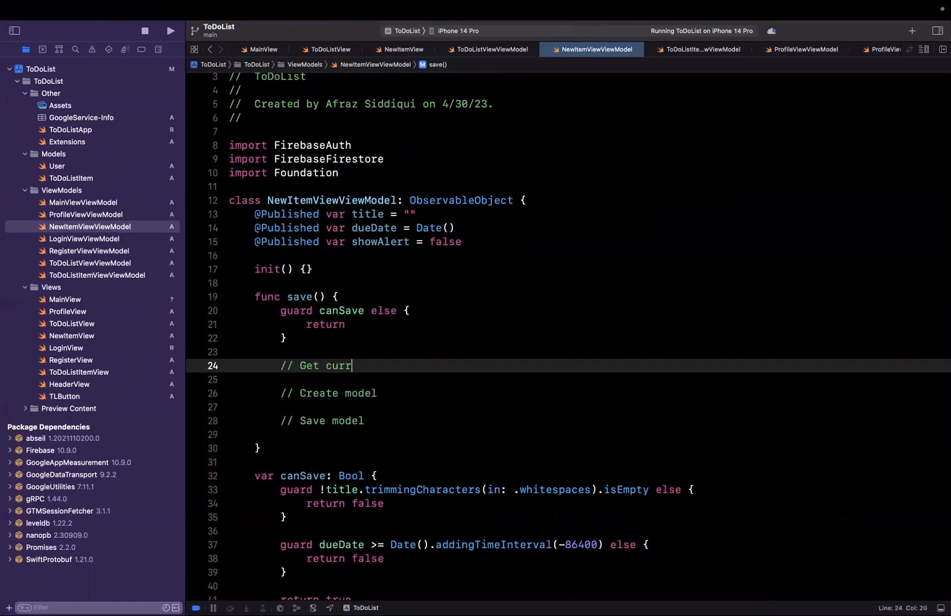
{"action": "type", "text": "ent user id"}
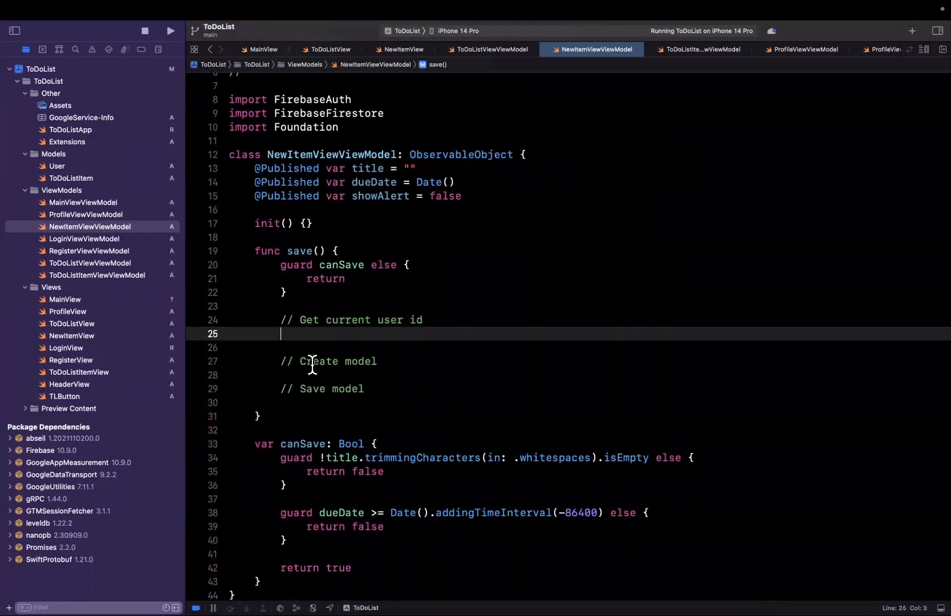
{"action": "type", "text": "guard let"}
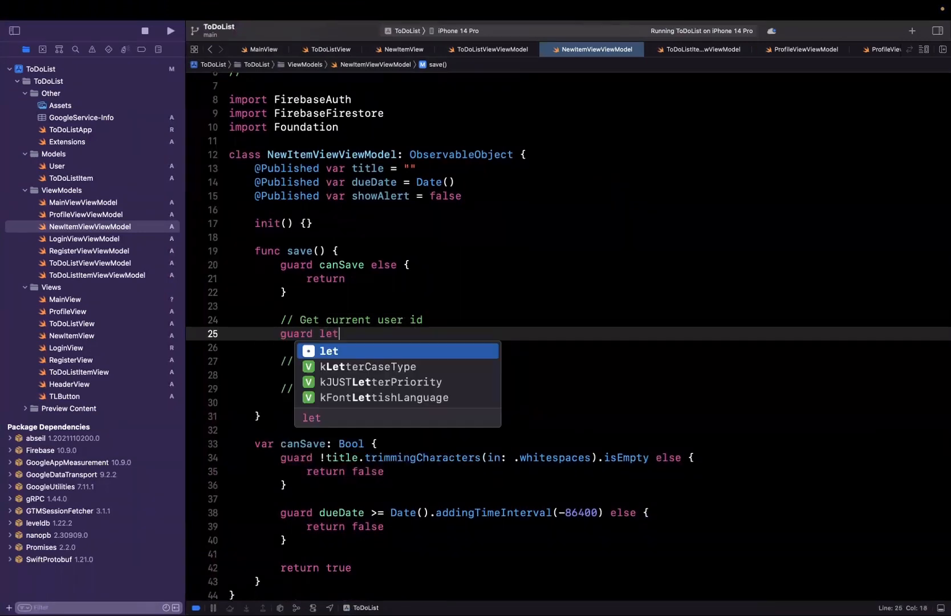
{"action": "type", "text": "uID ="}
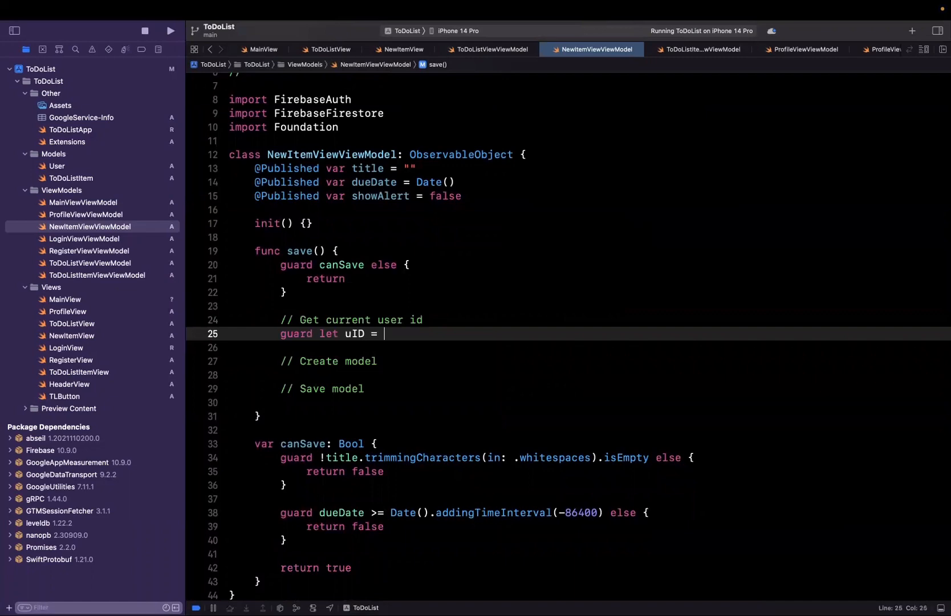
{"action": "type", "text": "auth().currentUser?."}
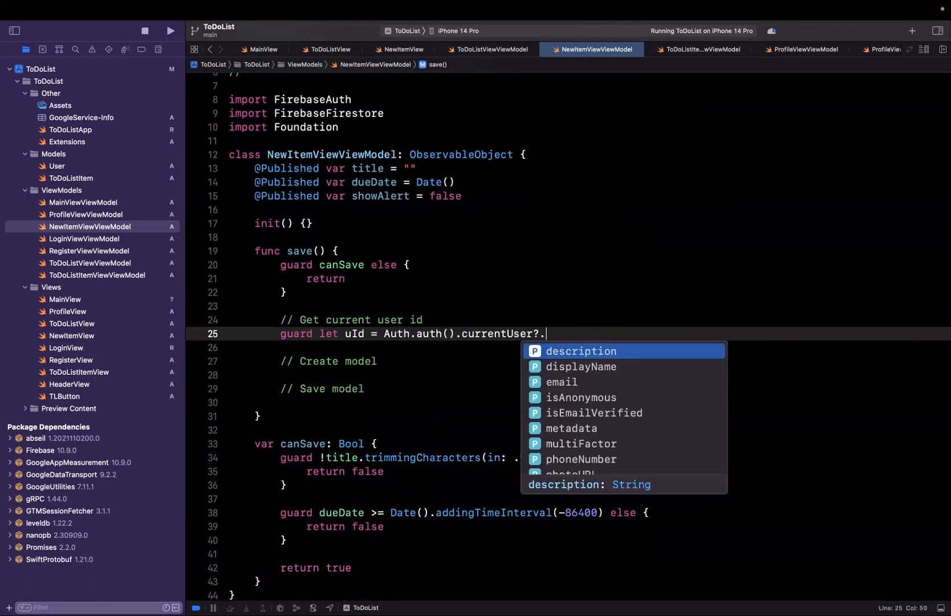
{"action": "type", "text": "uid else {"}
{"action": "type", "text": "return"}
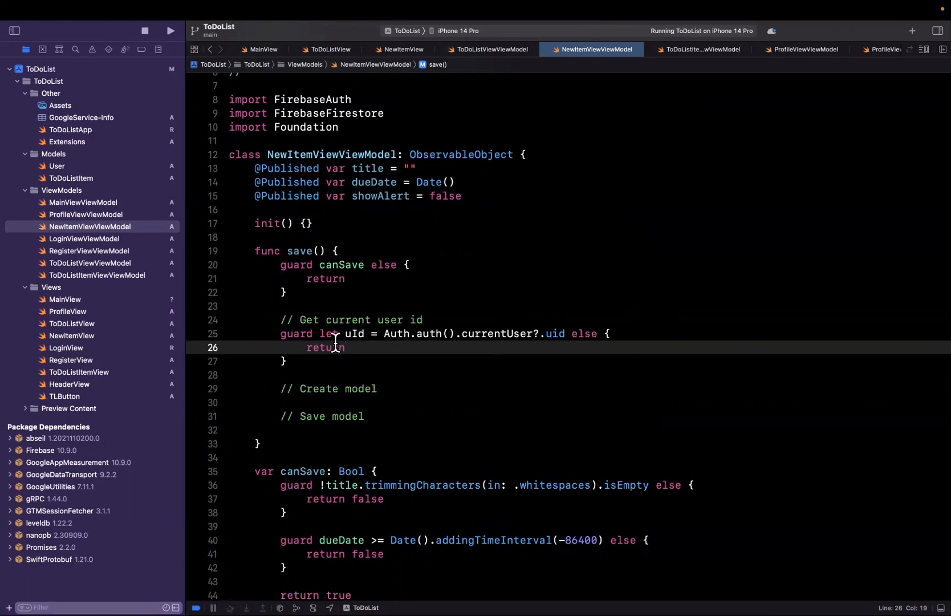
Rename the constant to uId and position the cursor under the Save model comment.
{"action": "double_click", "coordinate": [354, 334]}
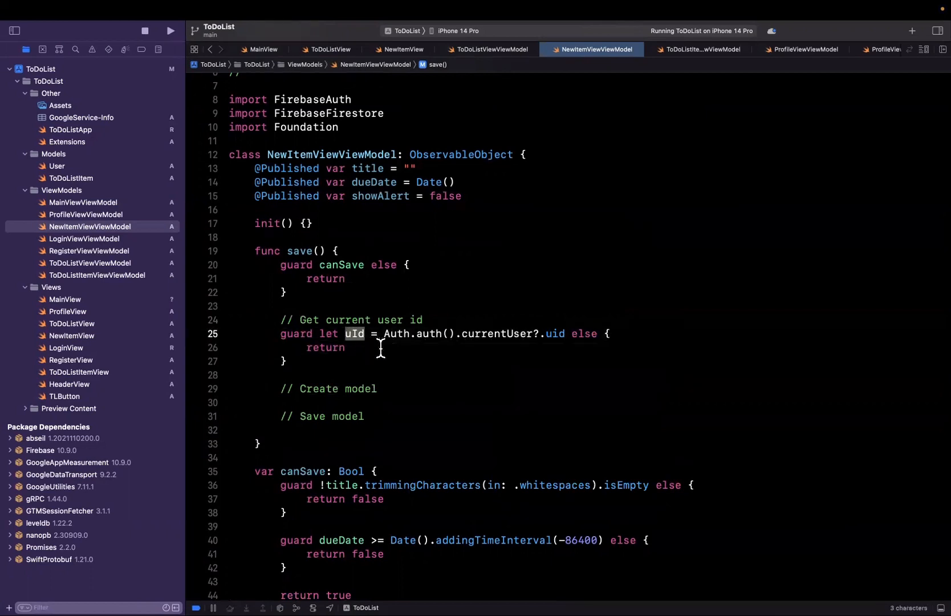
{"action": "mouse_move", "coordinate": [494, 355]}
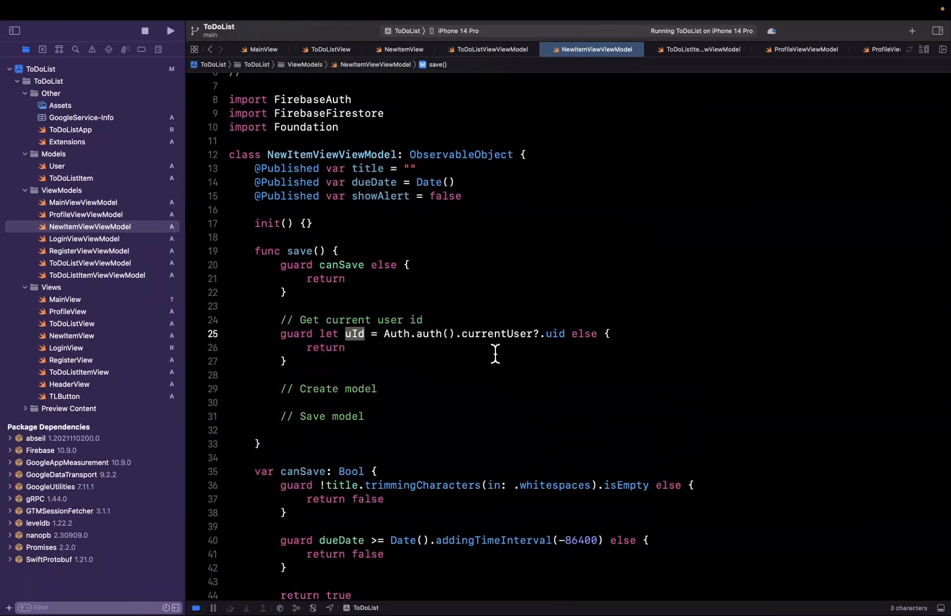
{"action": "scroll", "scroll_direction": "down", "scroll_amount": 3}
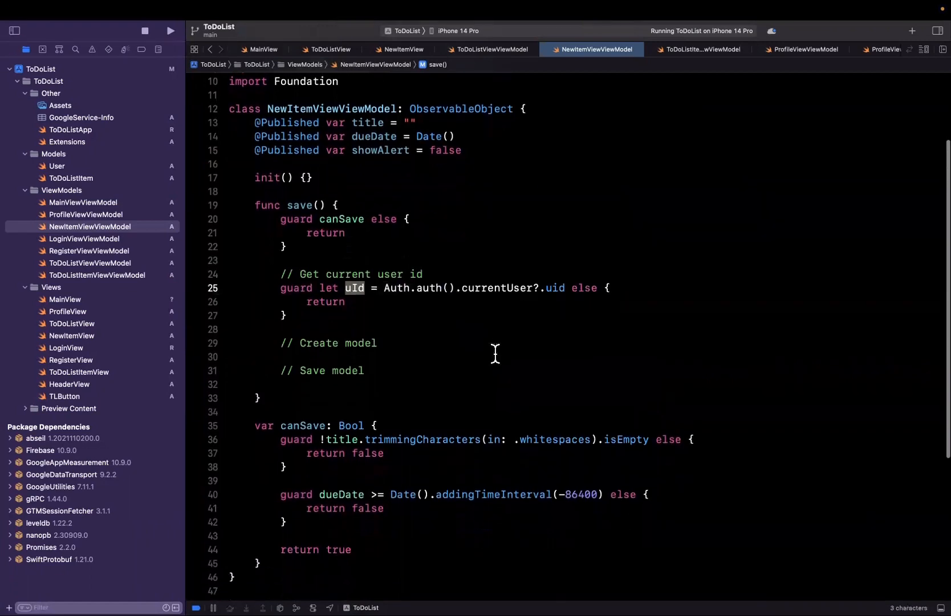
{"action": "left_click", "coordinate": [378, 343]}
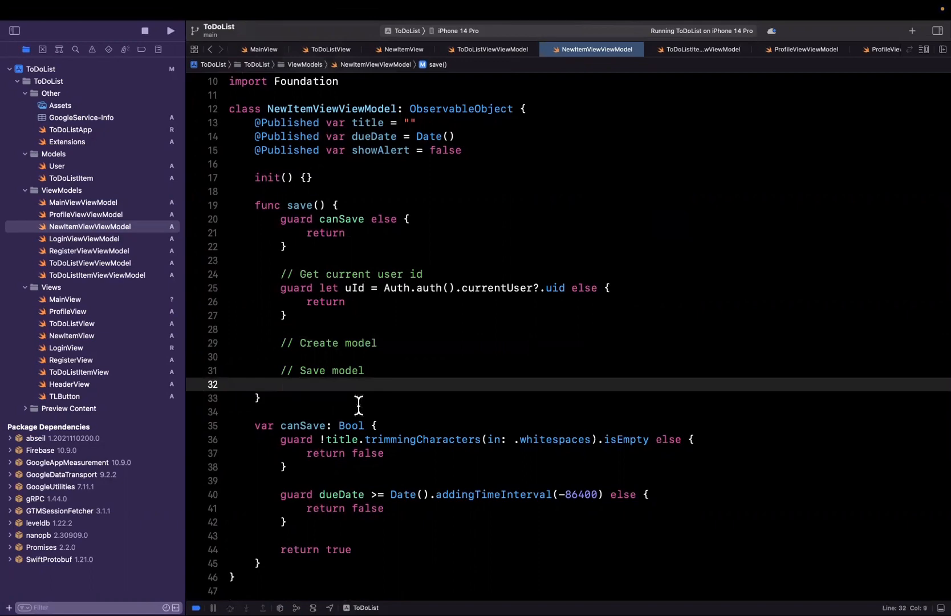
Add let db = Firestore.firestore() and setData([:]) on users/uId/todos/"123".
{"action": "type", "text": "let db = fir"}
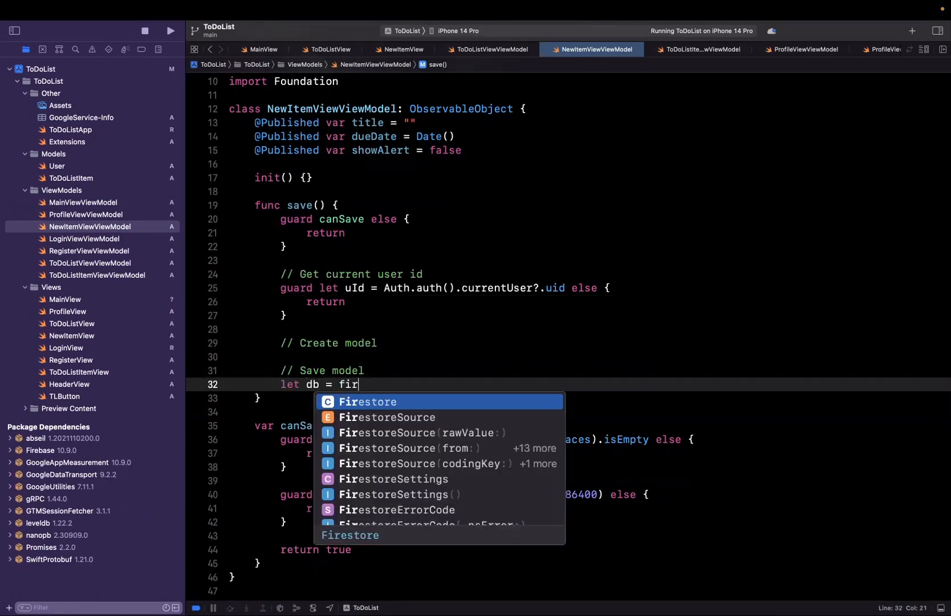
{"action": "type", "text": "Firestore.fire"}
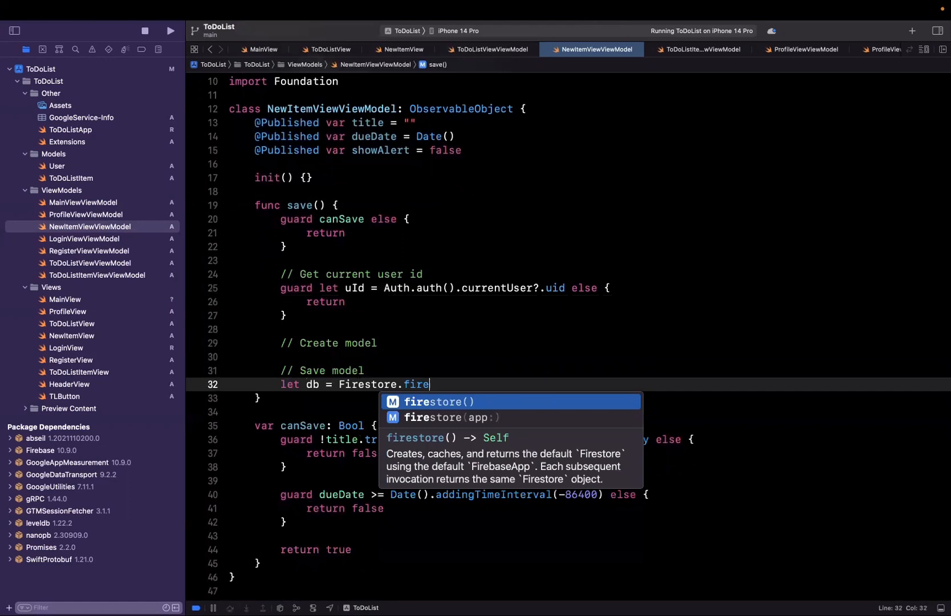
{"action": "key", "text": "Return"}
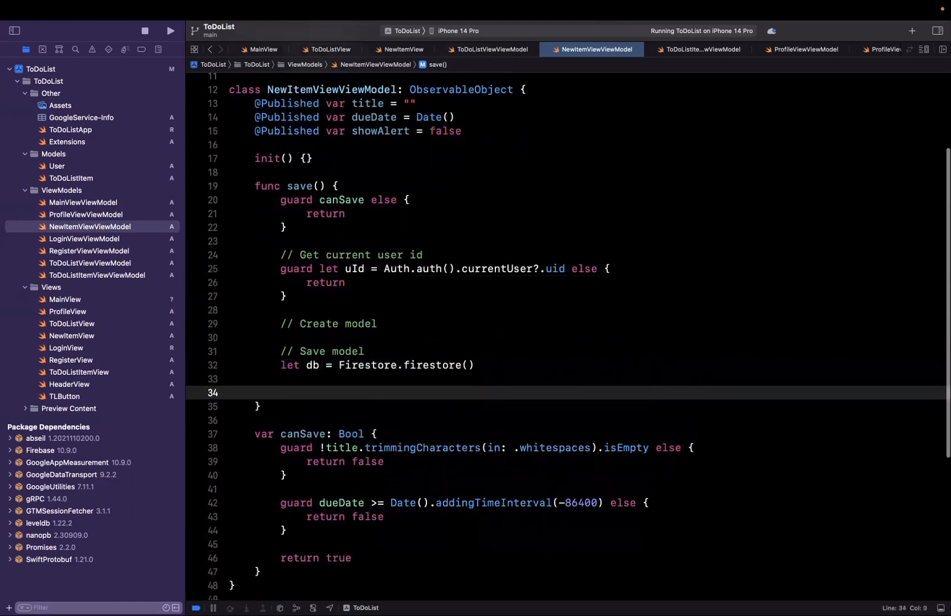
{"action": "type", "text": "db.collection(\"users"}
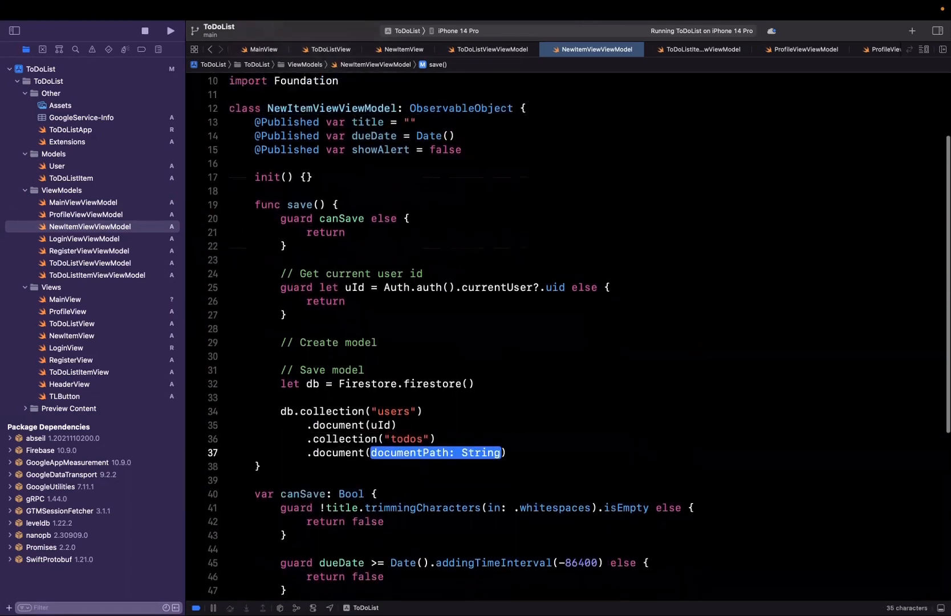
{"action": "type", "text": "123\")"}
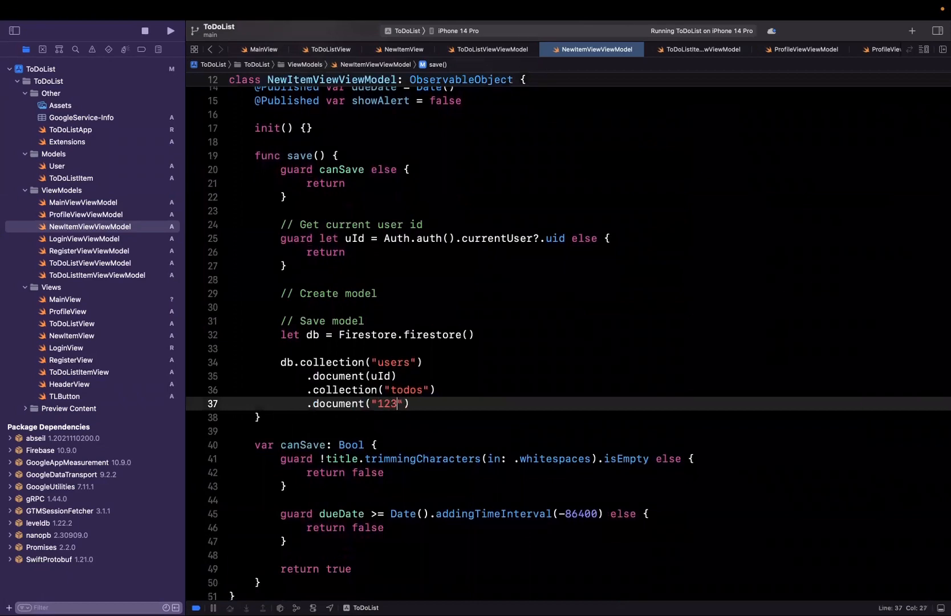
{"action": "type", "text": ".setdata(documentData: [String : Any"}
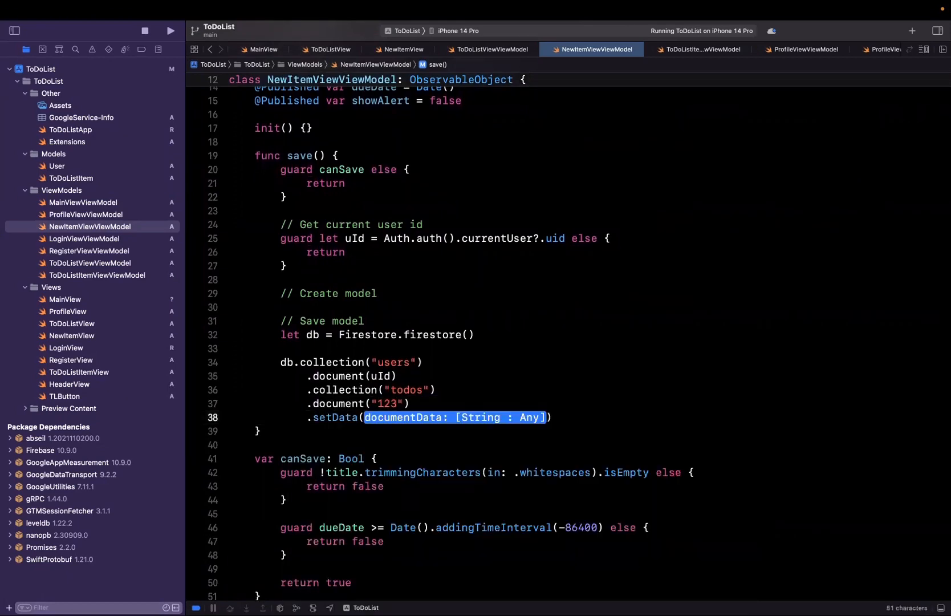
{"action": "type", "text": "[:])"}
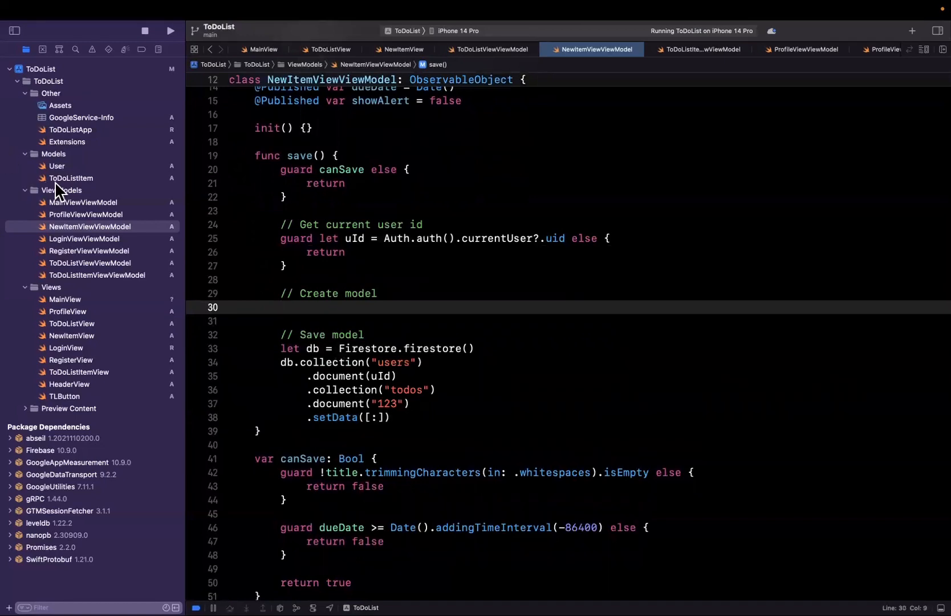
Declare struct ToDoListItem: Codable, Identifiable with id, title, dueDate and createdDate properties.
{"action": "left_click", "coordinate": [70, 178]}
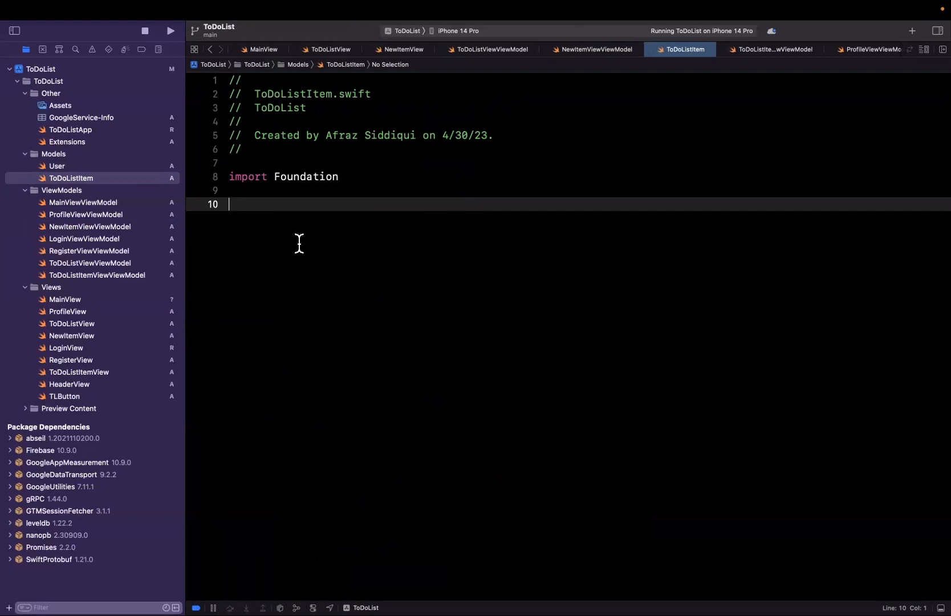
{"action": "type", "text": "struct"}
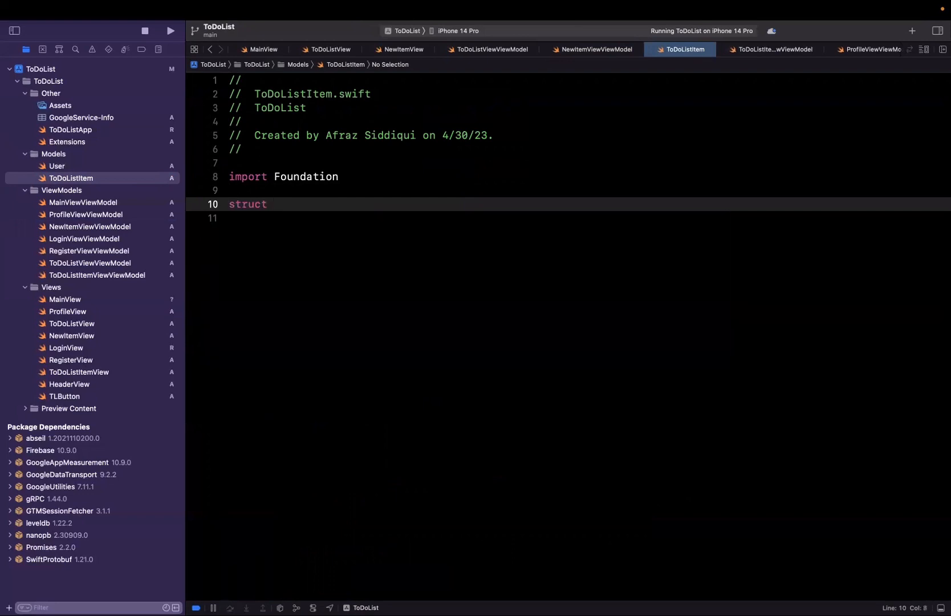
{"action": "type", "text": "ToDoL"}
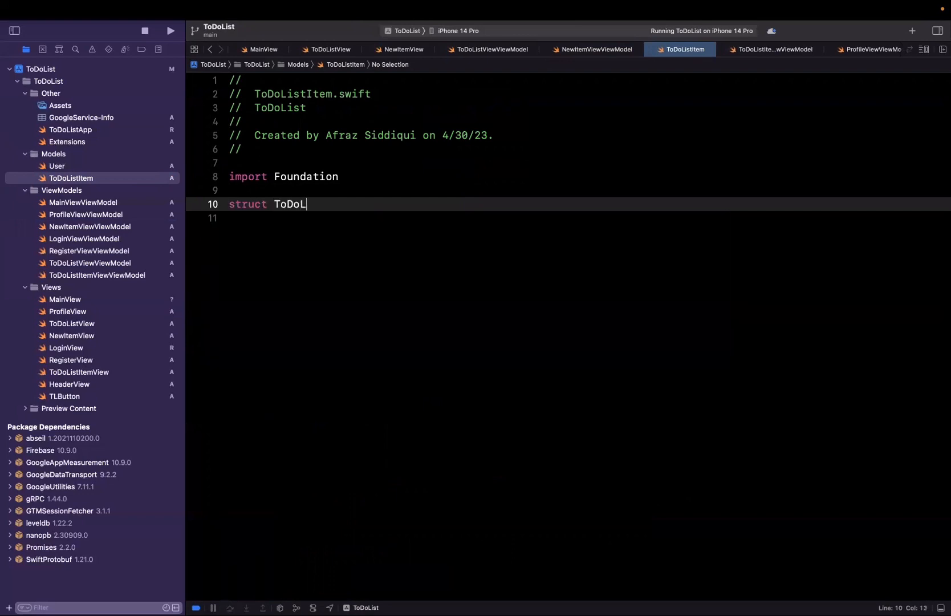
{"action": "type", "text": "istItem: C"}
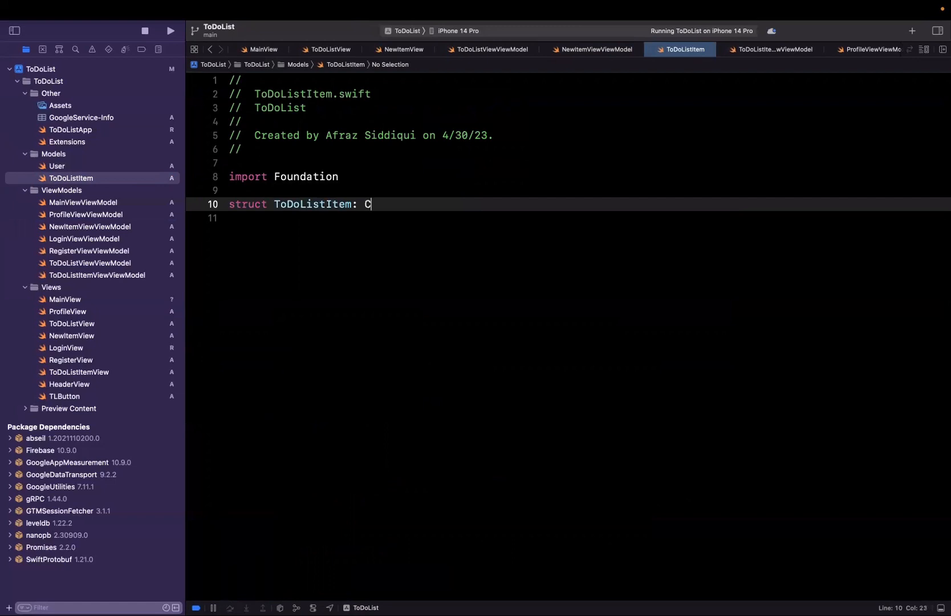
{"action": "type", "text": "odable, Identifiable {"}
{"action": "left_click", "coordinate": [586, 218]}
{"action": "type", "text": "let i"}
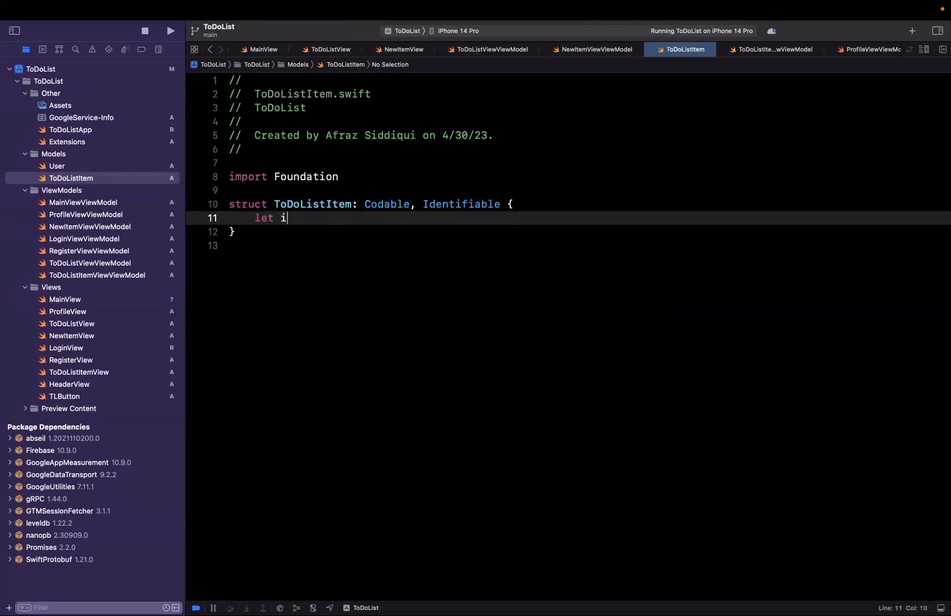
{"action": "type", "text": "d: String"}
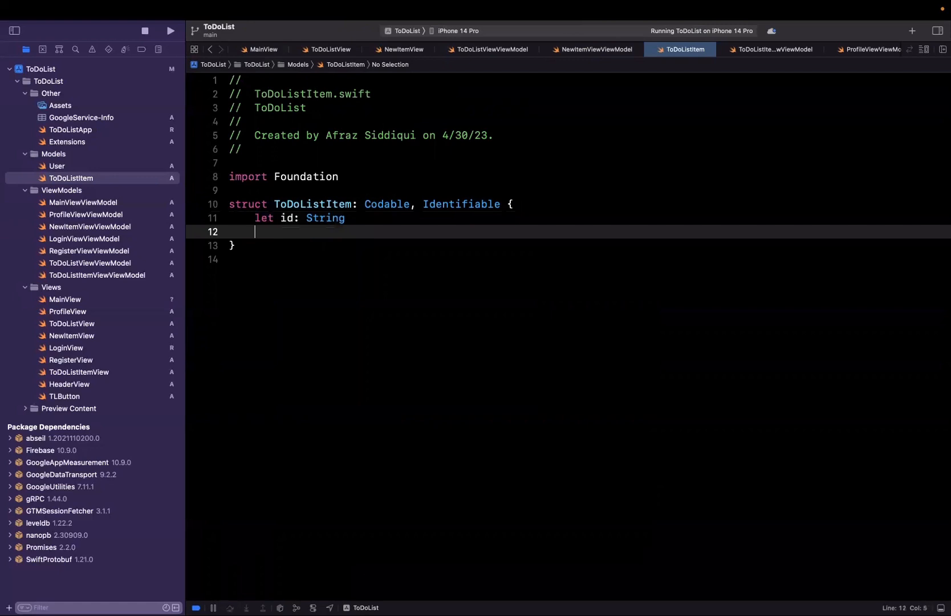
{"action": "type", "text": "let title: String"}
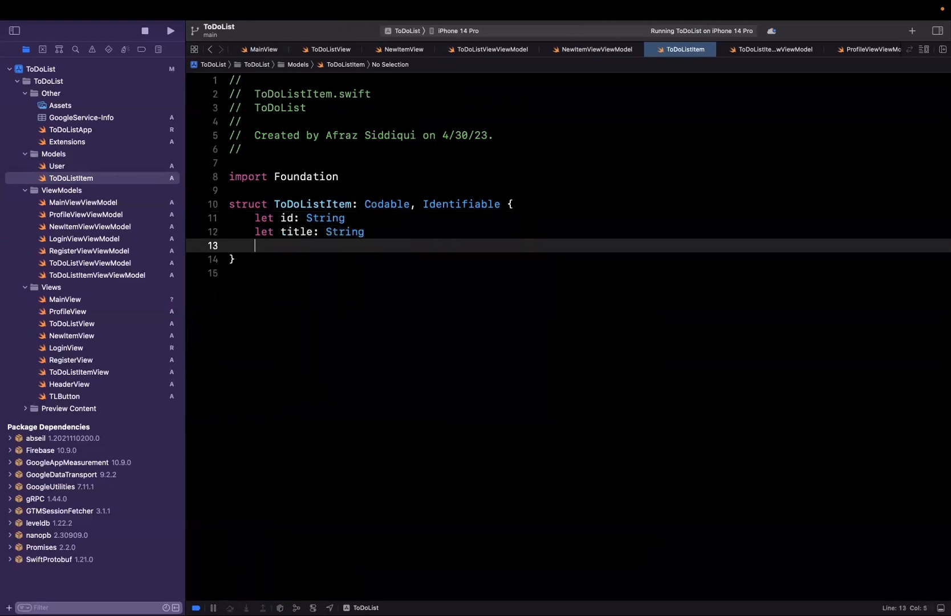
{"action": "type", "text": "let dueDate:"}
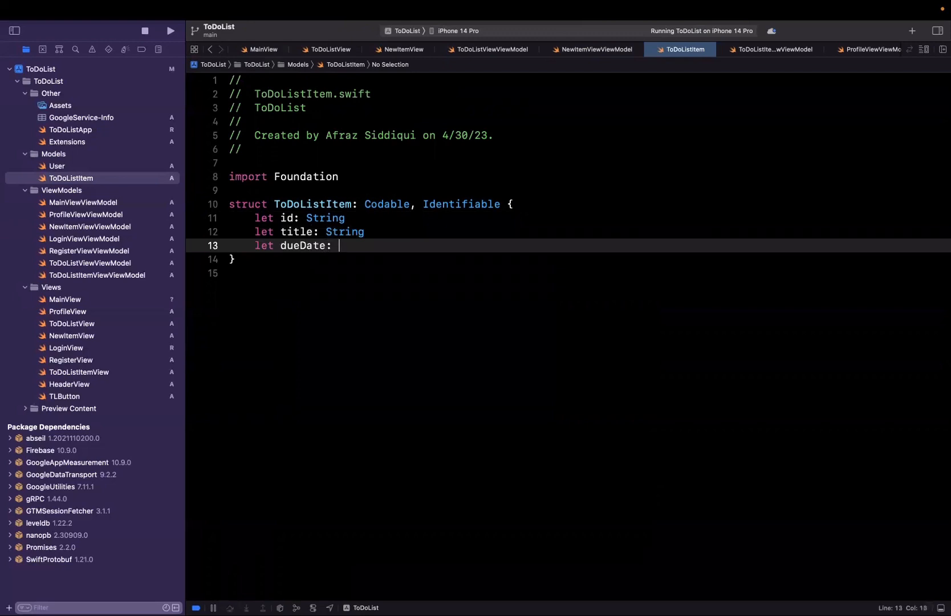
{"action": "type", "text": "TimeInterval"}
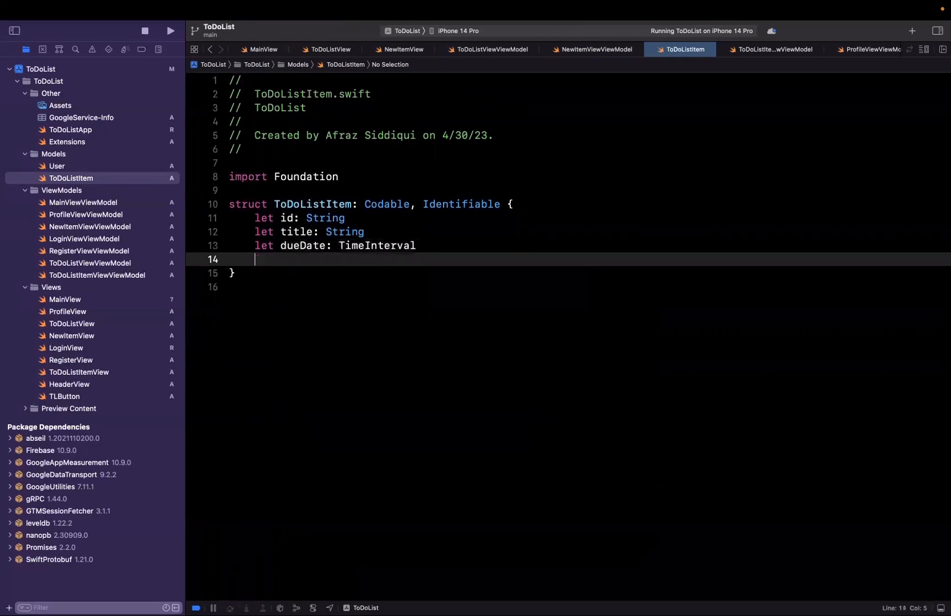
{"action": "type", "text": "let createdD"}
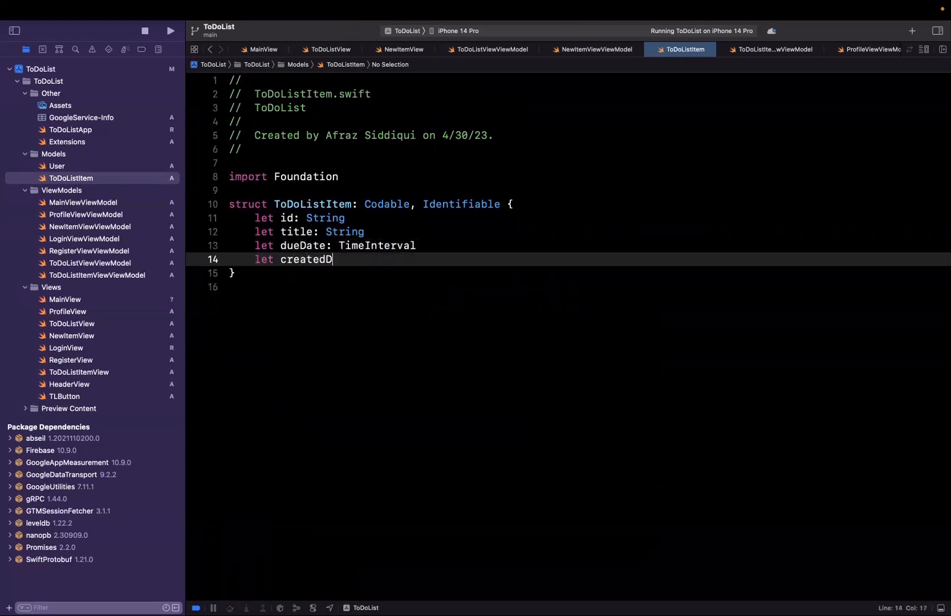
{"action": "type", "text": "ate: TimeInterval"}
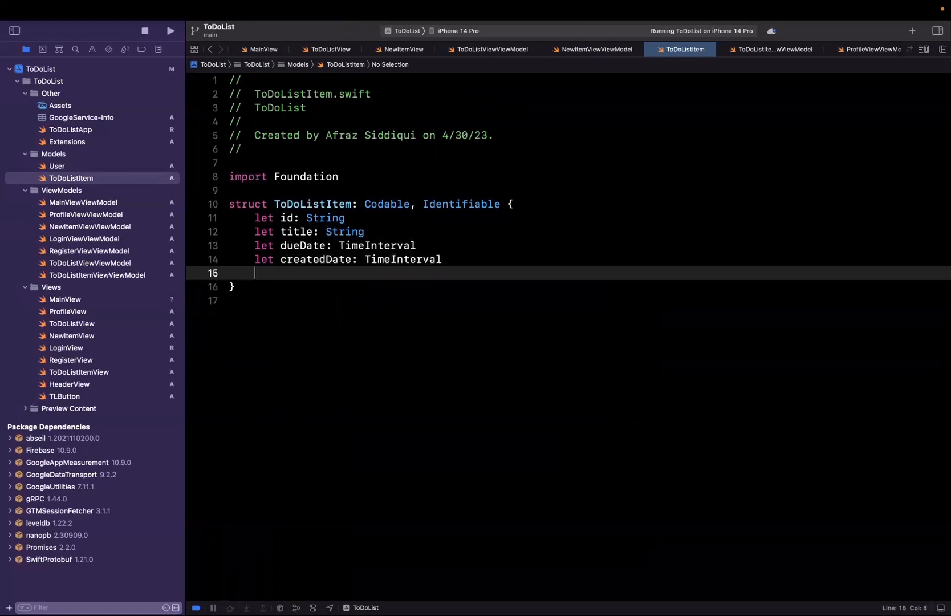
Add var isDone: Bool and begin a mutating function below it.
{"action": "left_click", "coordinate": [372, 260]}
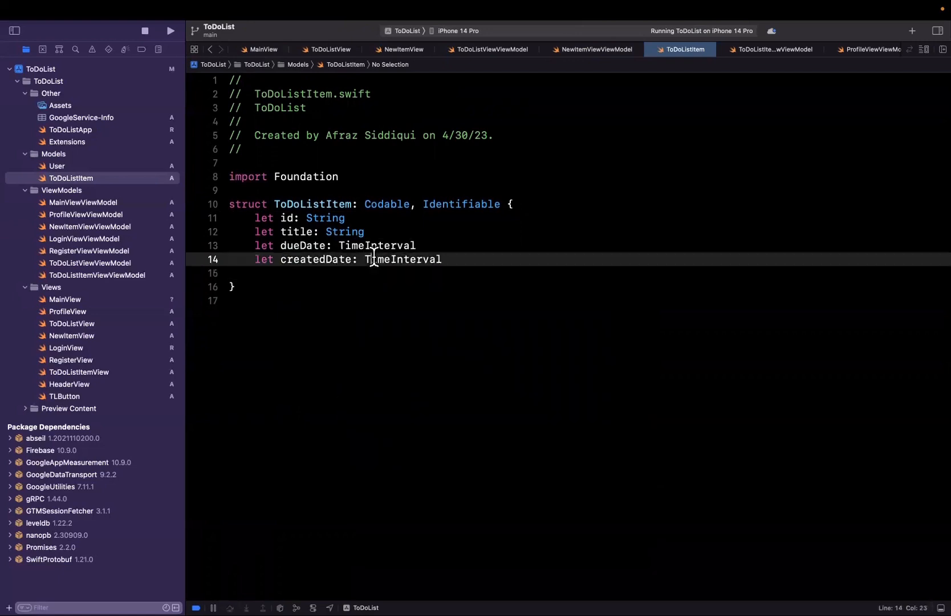
{"action": "double_click", "coordinate": [403, 260]}
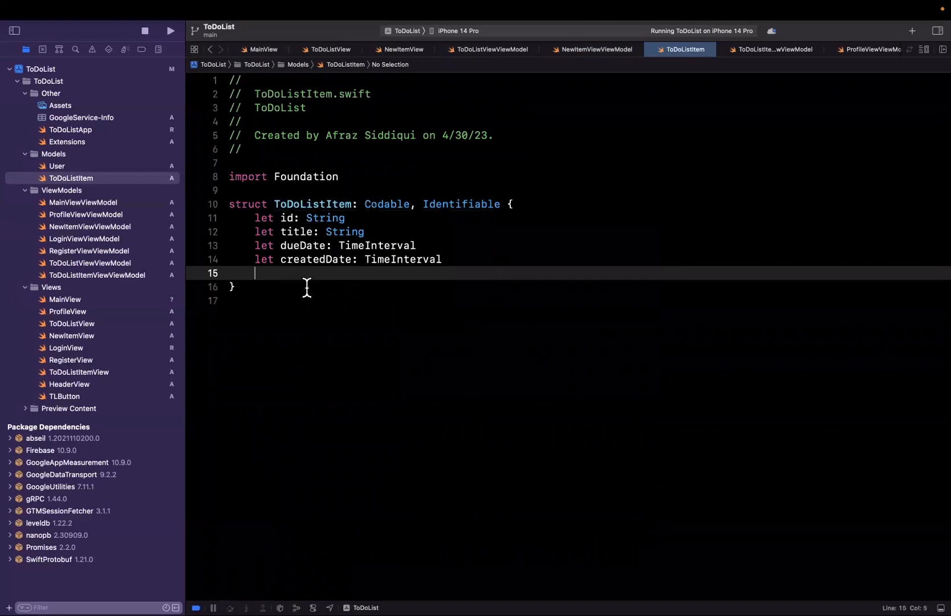
{"action": "type", "text": "var"}
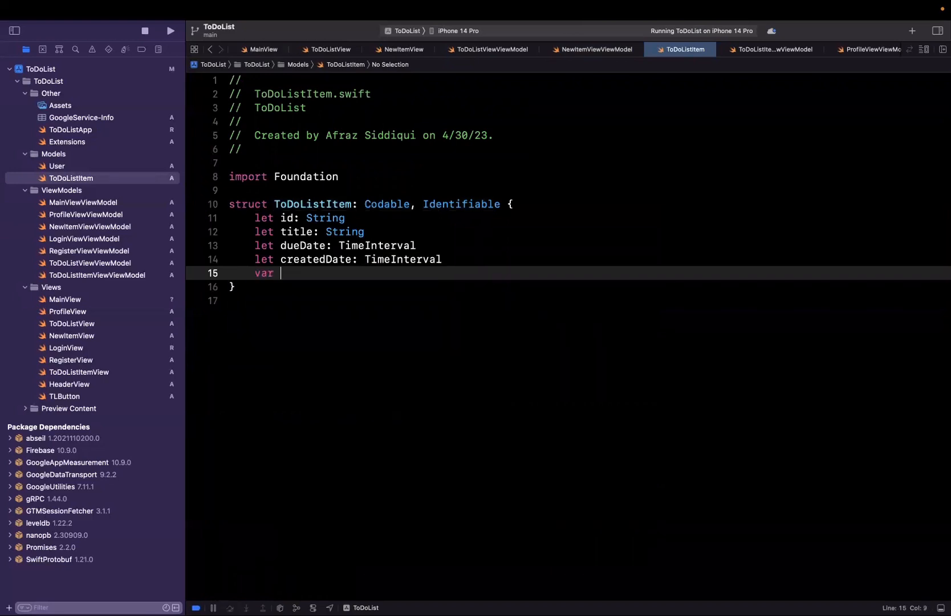
{"action": "type", "text": "isDone: B"}
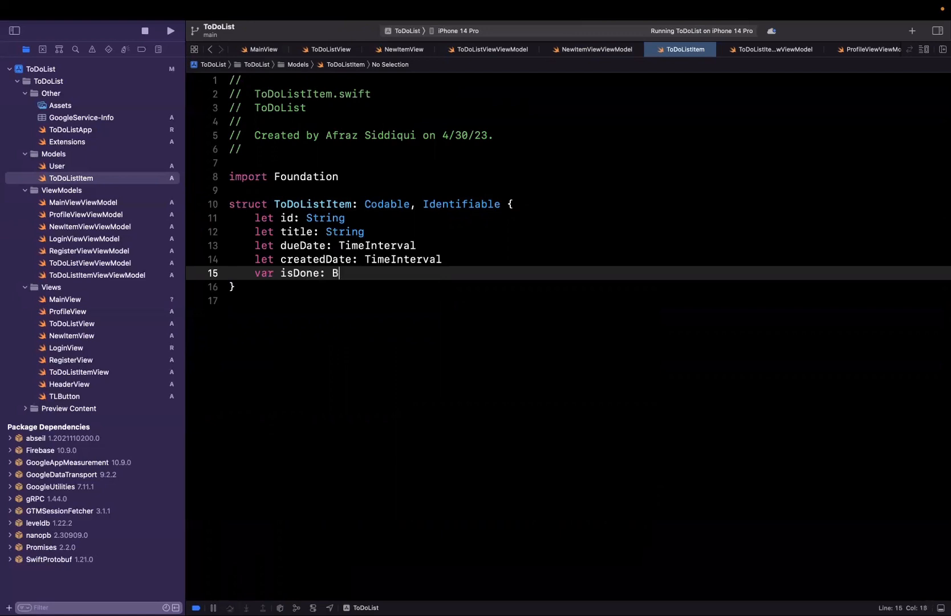
{"action": "type", "text": "ool"}
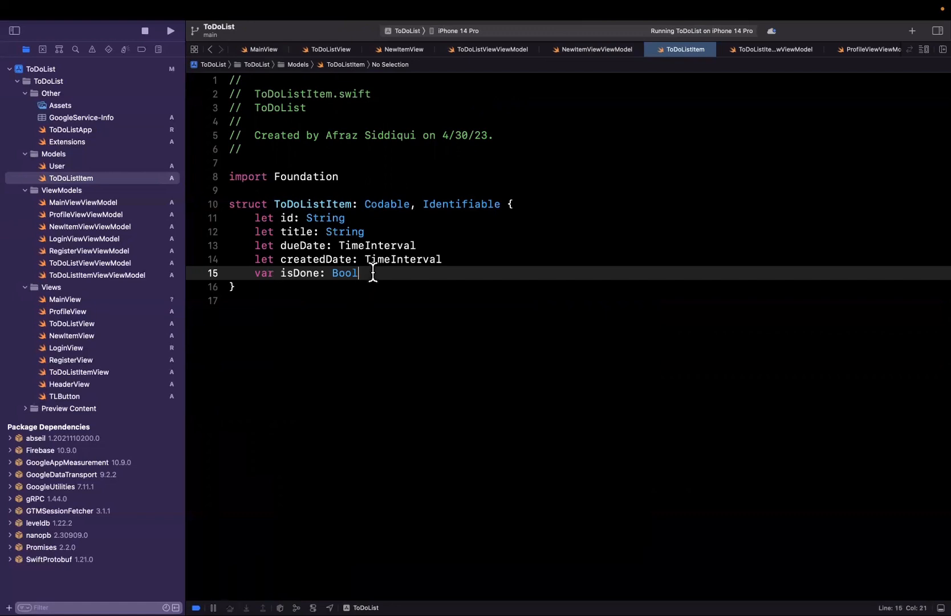
{"action": "mouse_move", "coordinate": [357, 374]}
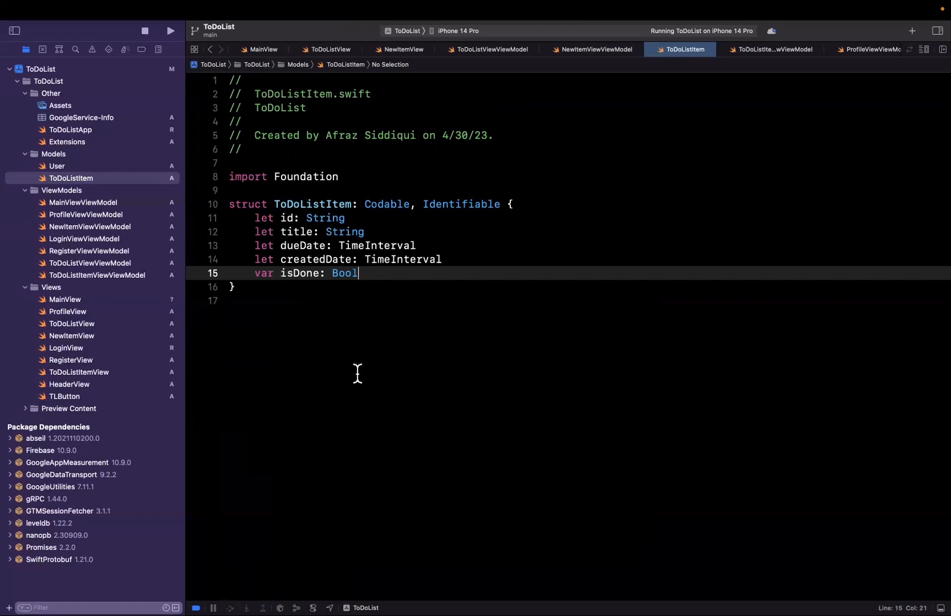
{"action": "type", "text": "mutating func"}
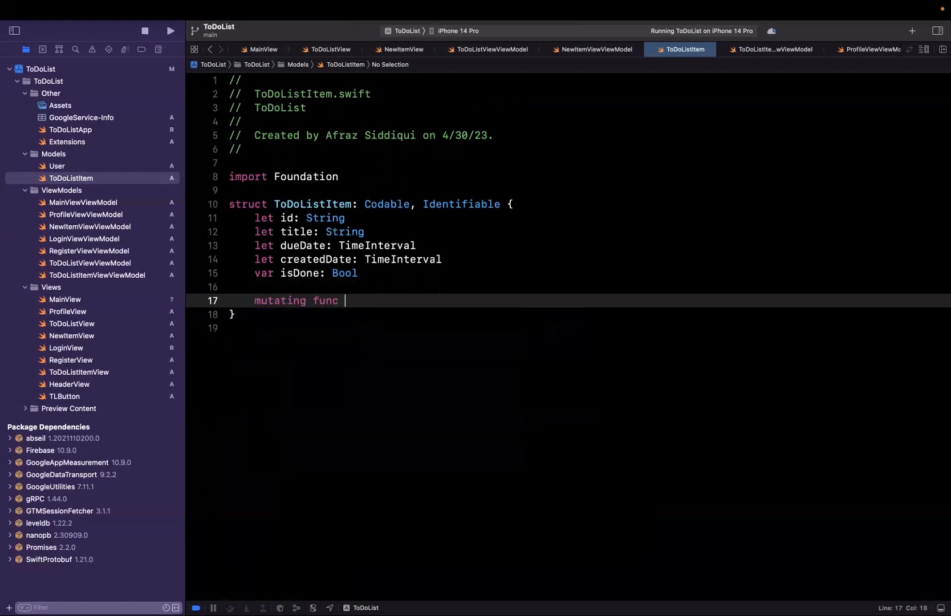
Write mutating func setDone(_ state: Bool) { isDone = state }.
{"action": "type", "text": "t"}
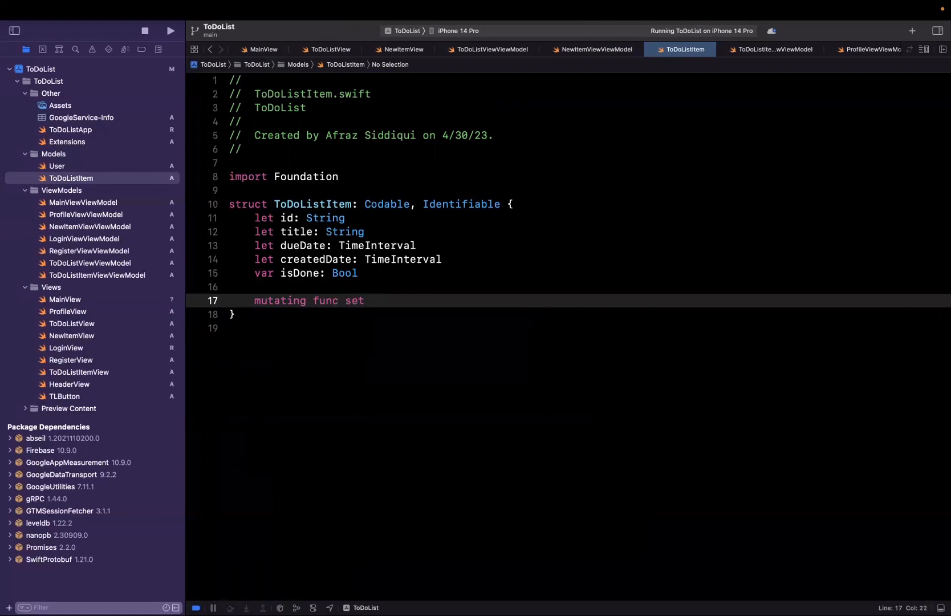
{"action": "type", "text": "Done(_ )"}
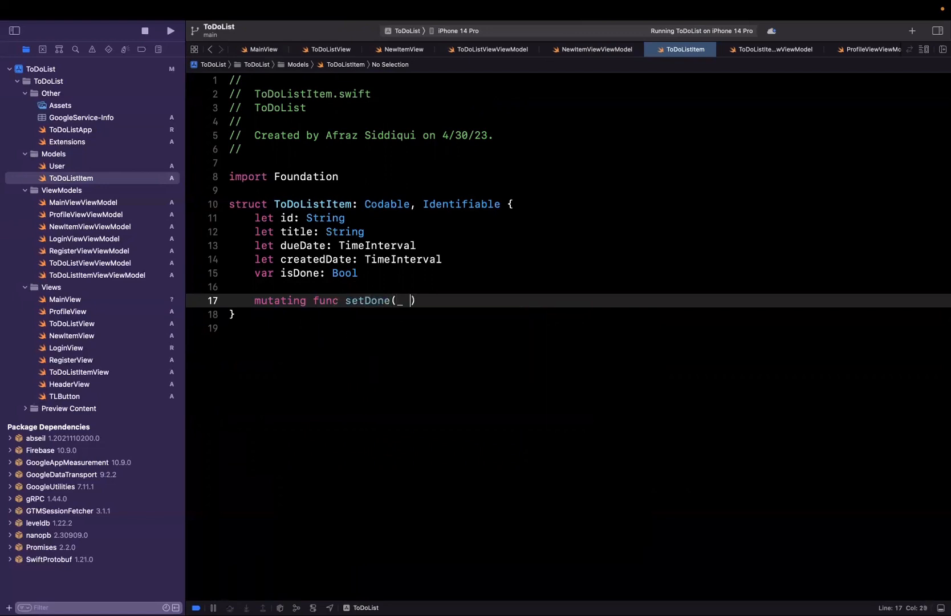
{"action": "type", "text": "stat"}
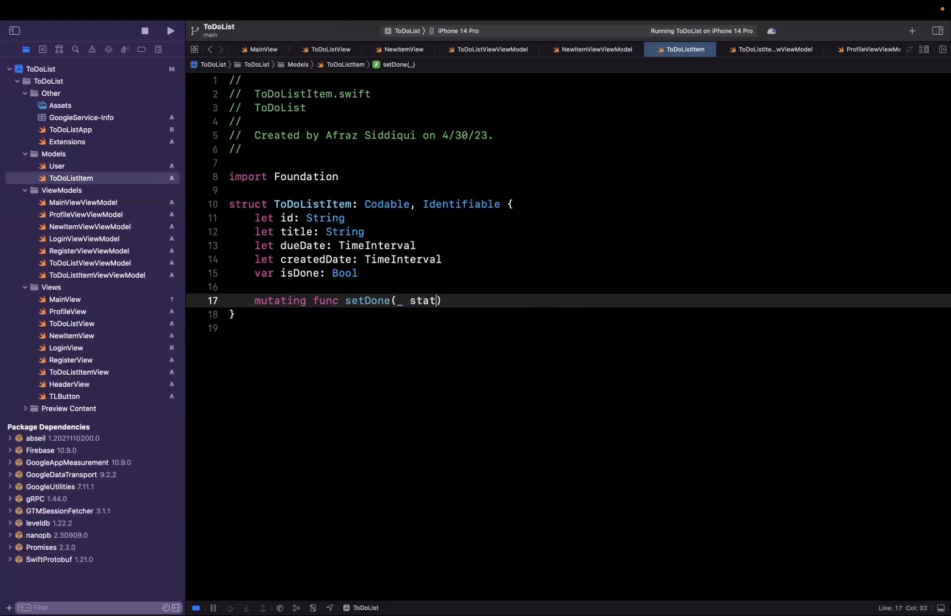
{"action": "type", "text": "e: Bool"}
{"action": "type", "text": "isDone"}
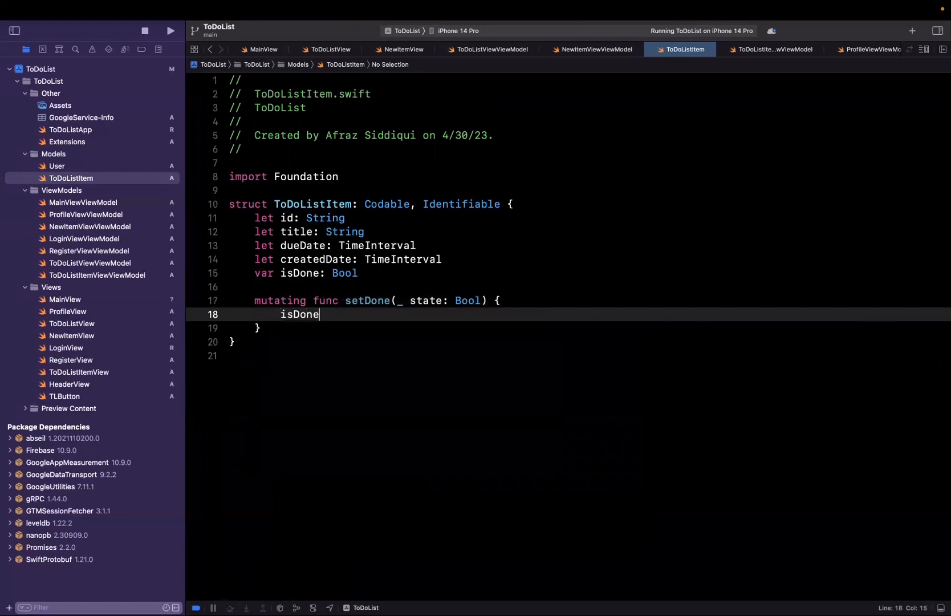
{"action": "type", "text": "= state"}
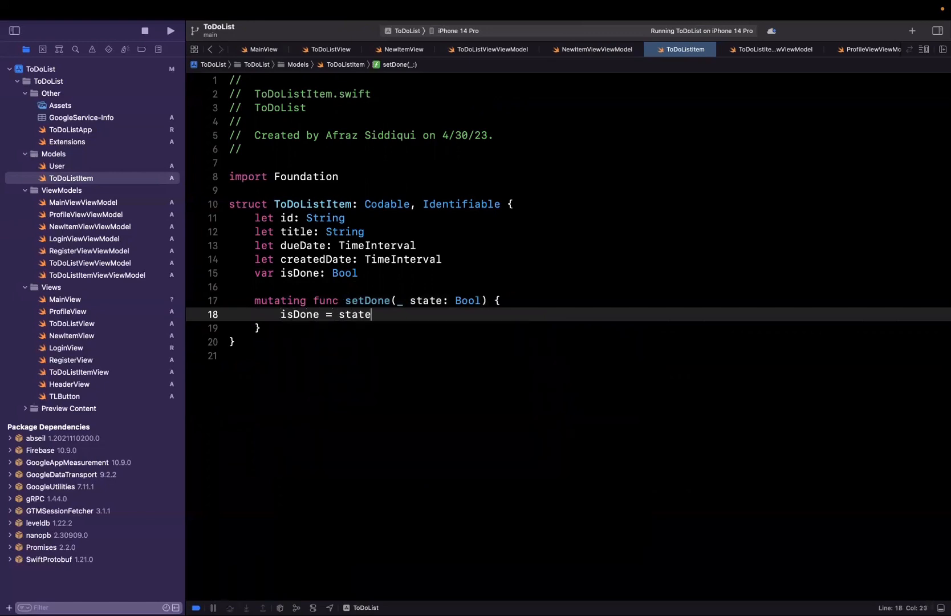
{"action": "mouse_move", "coordinate": [459, 331]}
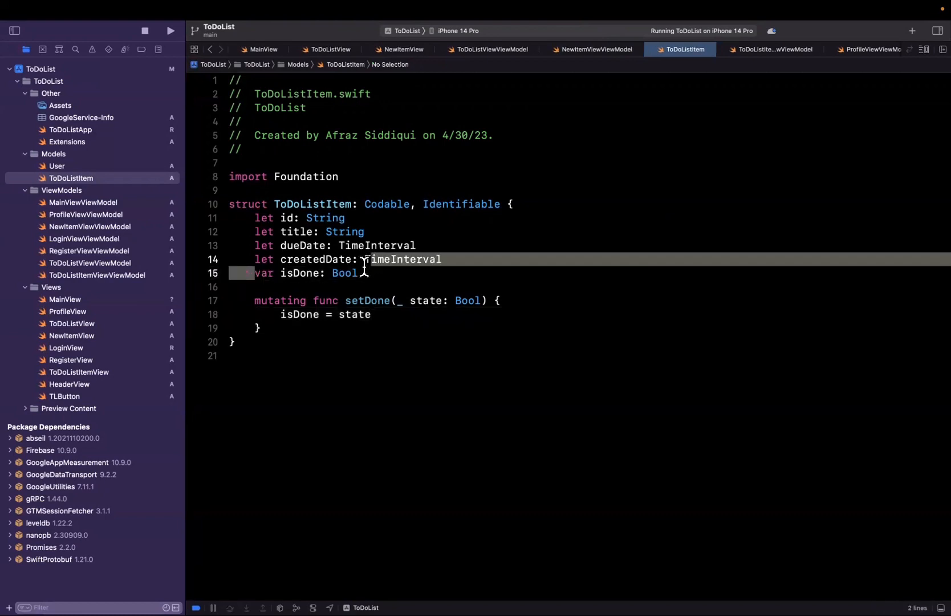
Confirm the project builds and return to NewItemViewViewModel.swift.
{"action": "left_click", "coordinate": [363, 273]}
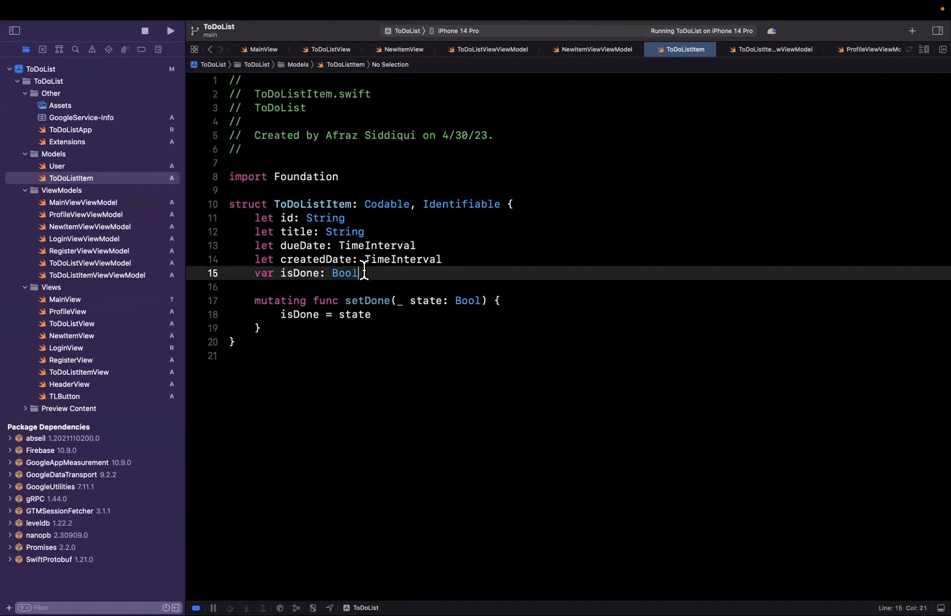
{"action": "double_click", "coordinate": [279, 300]}
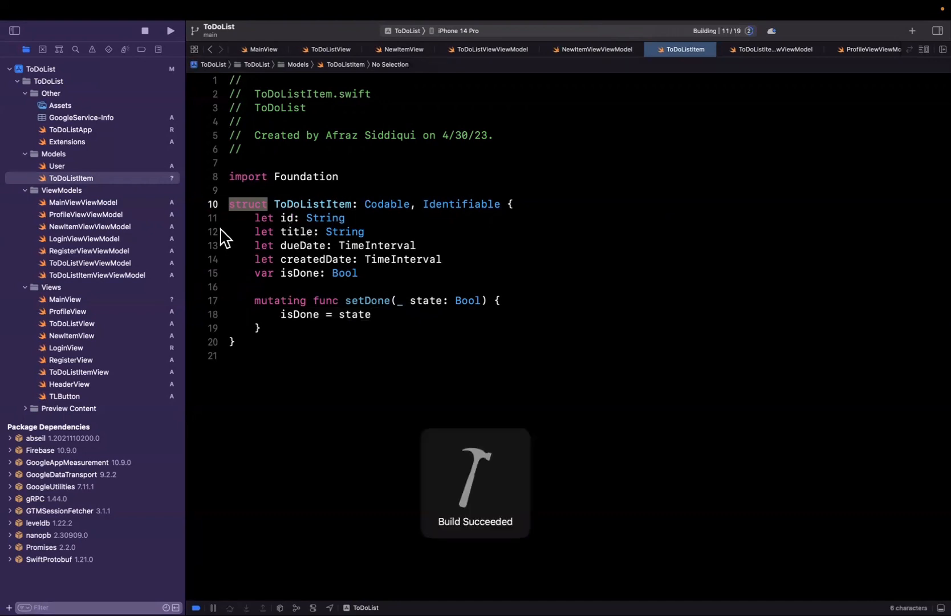
{"action": "left_click", "coordinate": [591, 49]}
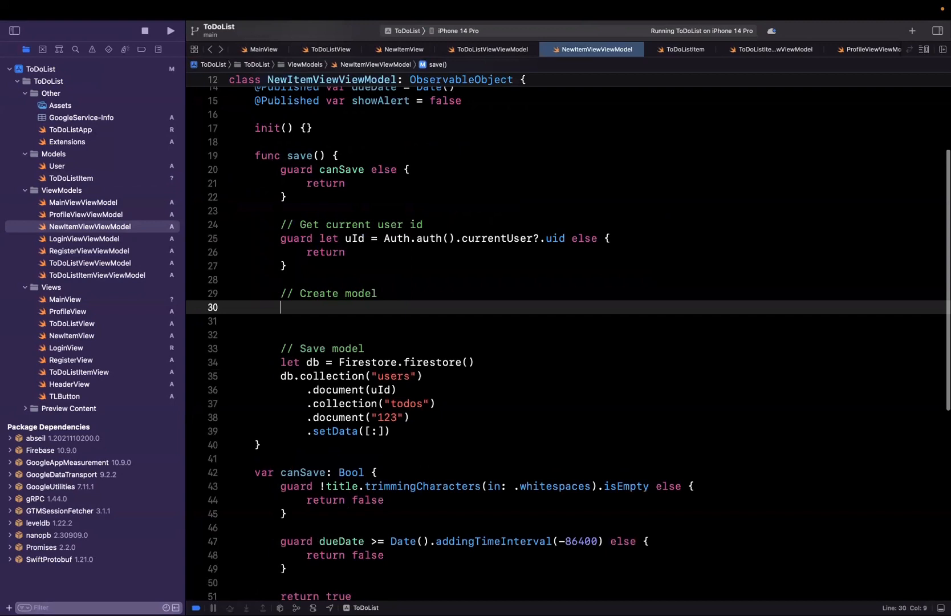
Create newId = UUID().uuidString and a ToDoListItem with title, timestamps and isDone false.
{"action": "type", "text": "let newItem ="}
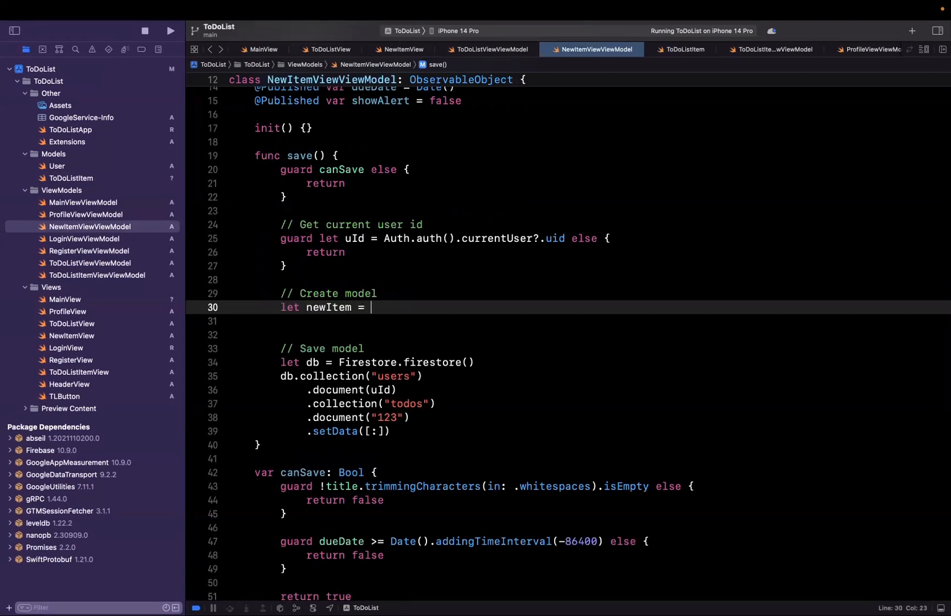
{"action": "type", "text": "todol"}
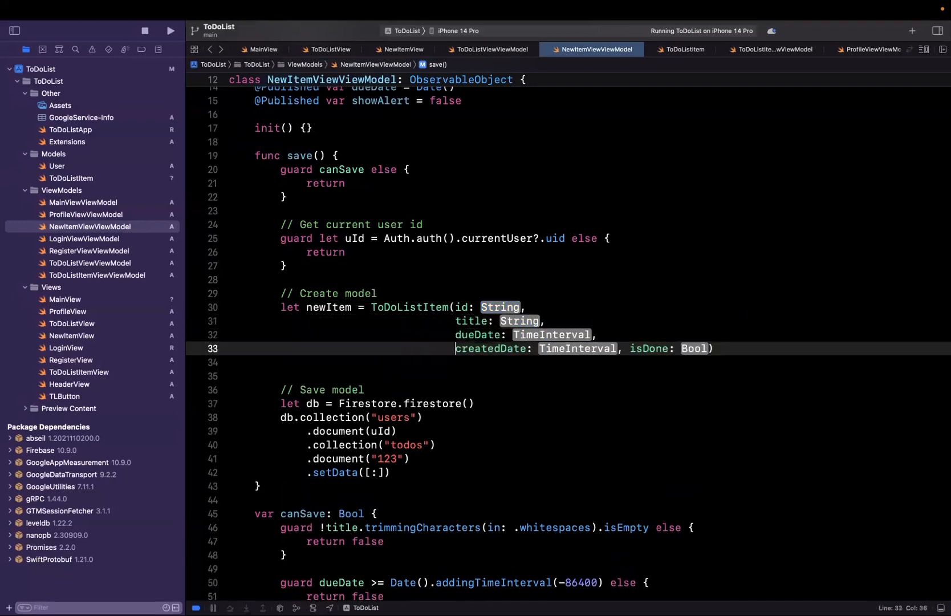
{"action": "double_click", "coordinate": [651, 348]}
{"action": "type", "text": "let new"}
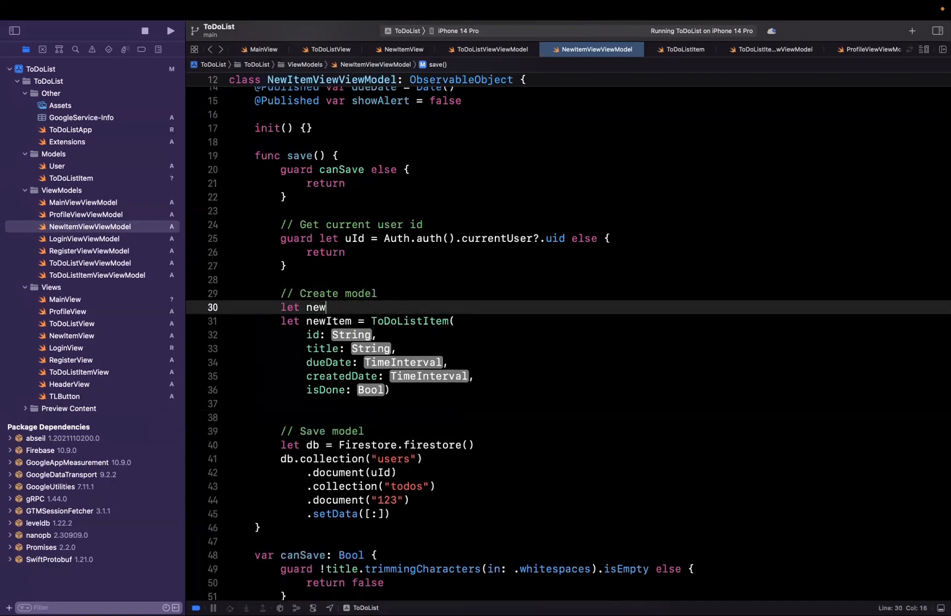
{"action": "type", "text": "Id = UUID().uuidString"}
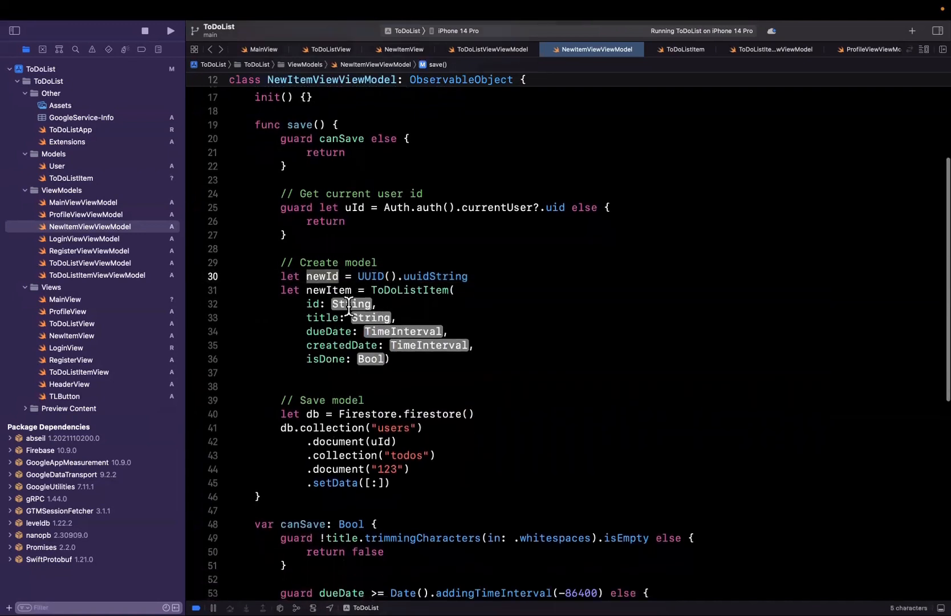
{"action": "type", "text": "newId"}
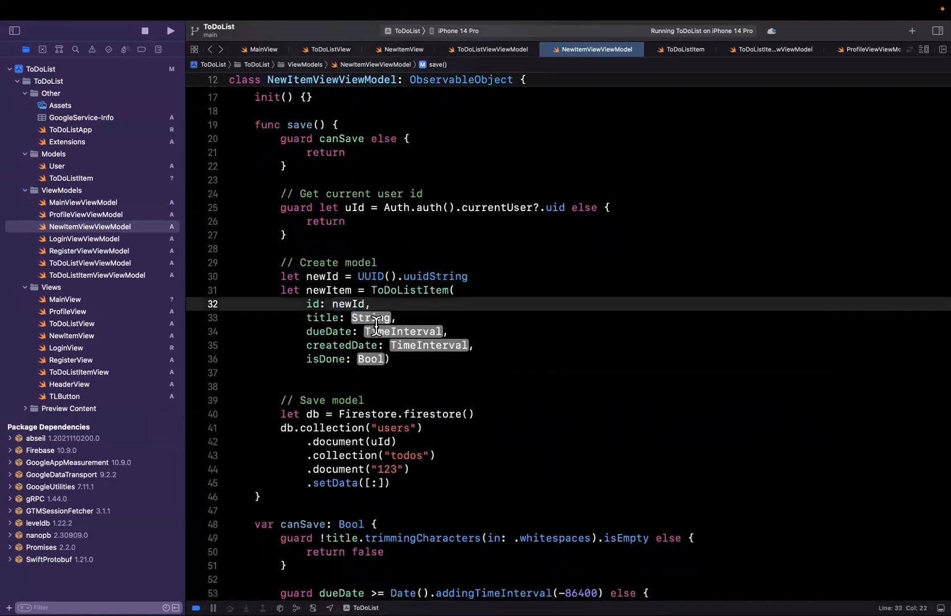
{"action": "double_click", "coordinate": [373, 317]}
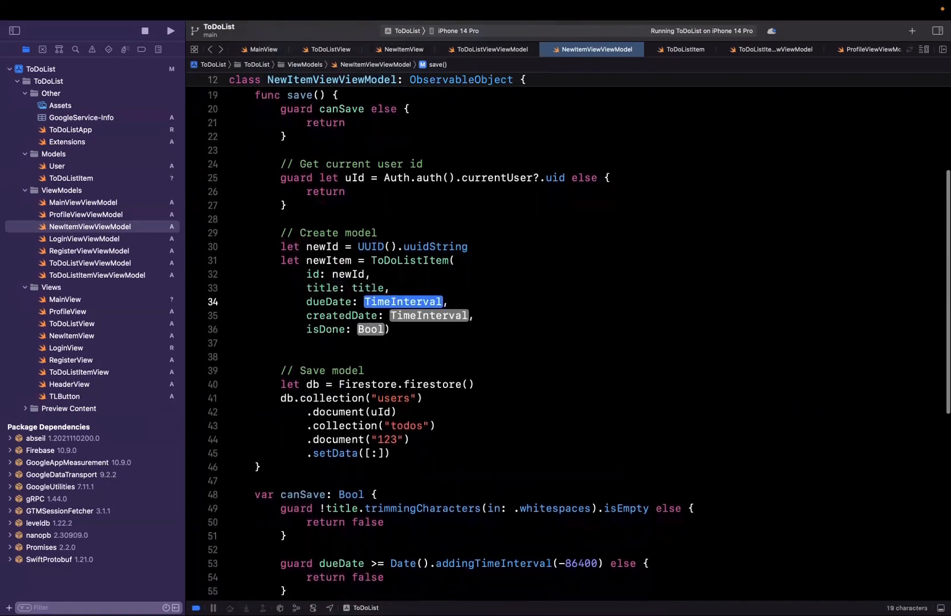
{"action": "type", "text": "dueDate."}
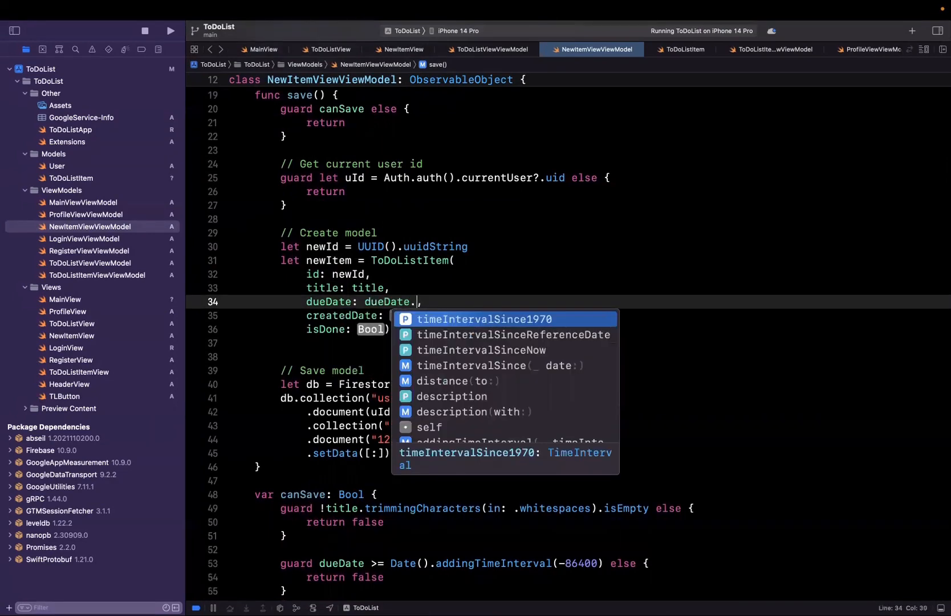
{"action": "type", "text": "timeIntervalSince1970"}
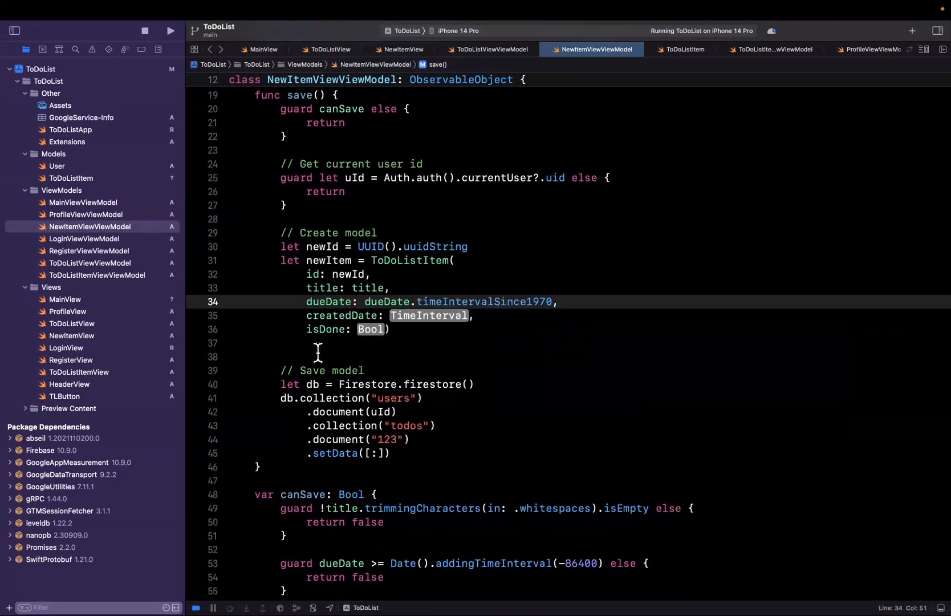
{"action": "type", "text": "Date()."}
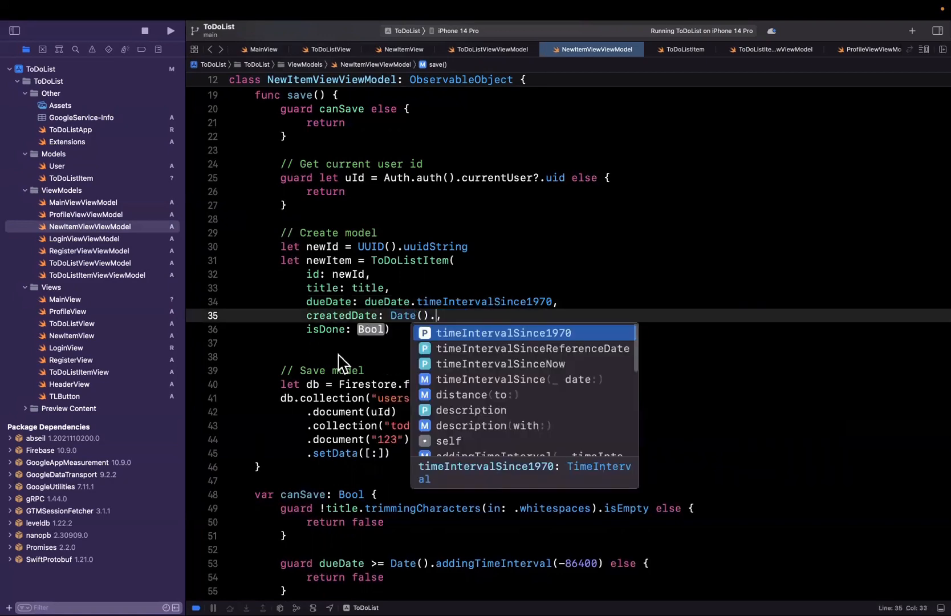
{"action": "type", "text": "time"}
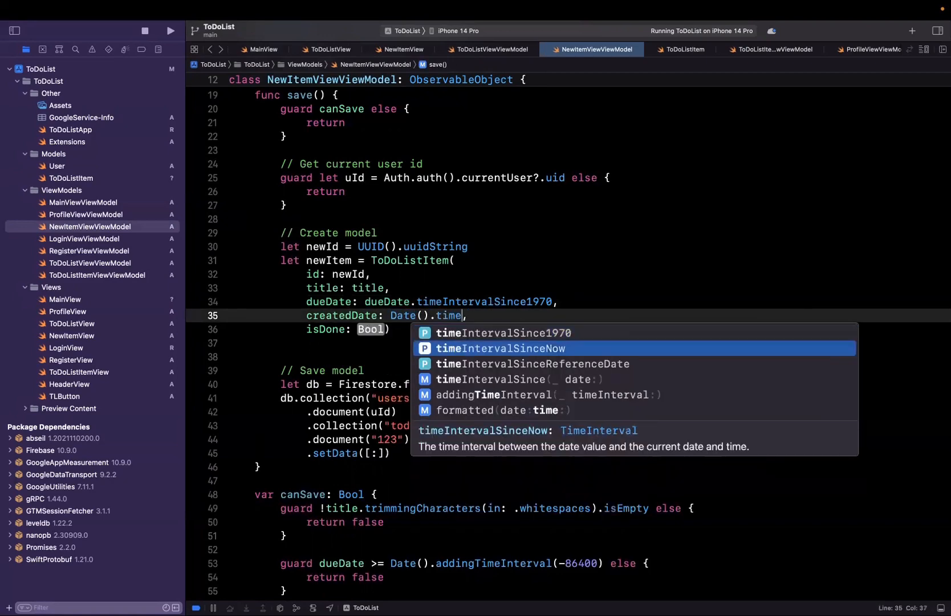
{"action": "type", "text": "false"}
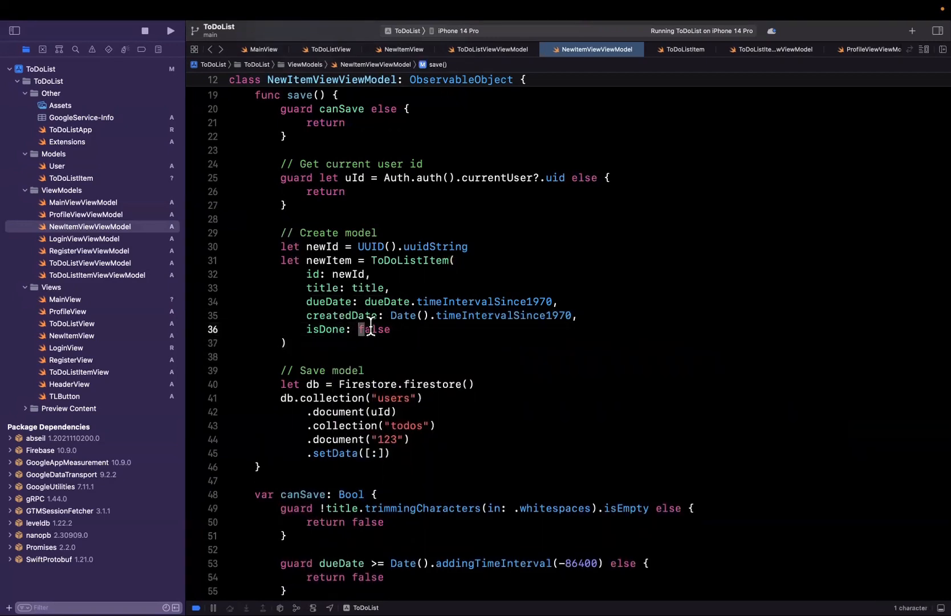
Write to .document(newId) with setData(newItem.asDictionary()) and build successfully.
{"action": "double_click", "coordinate": [327, 261]}
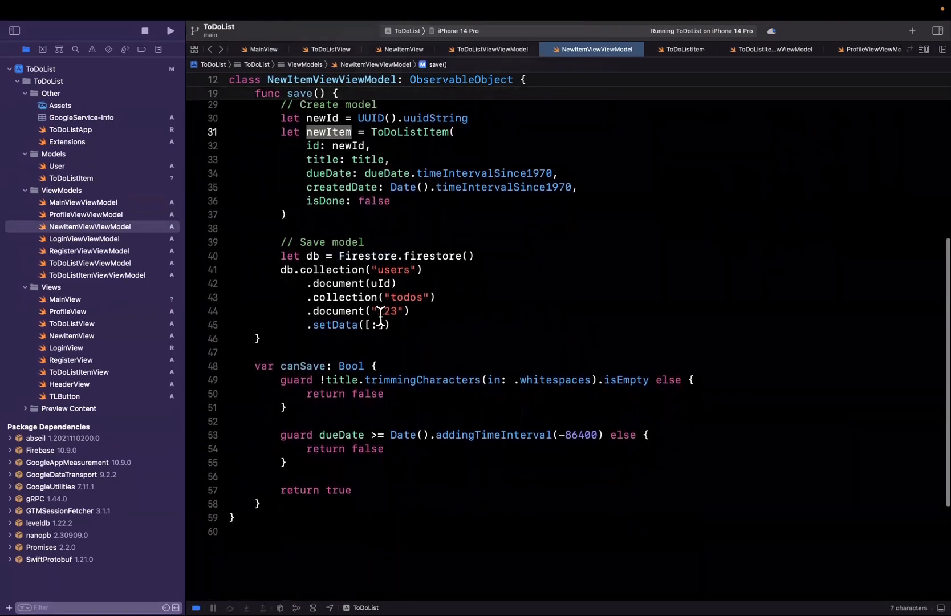
{"action": "type", "text": "newId"}
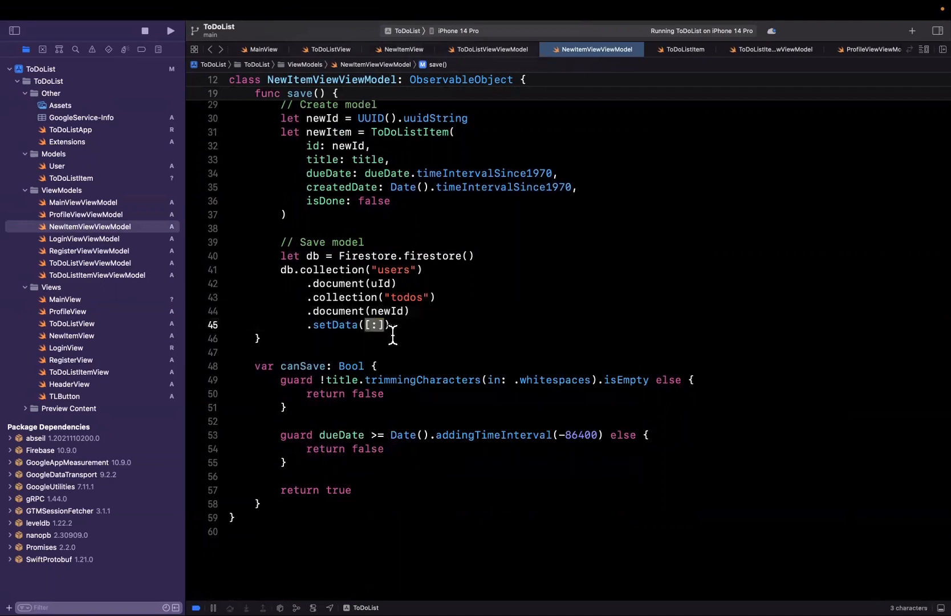
{"action": "type", "text": "newItem"}
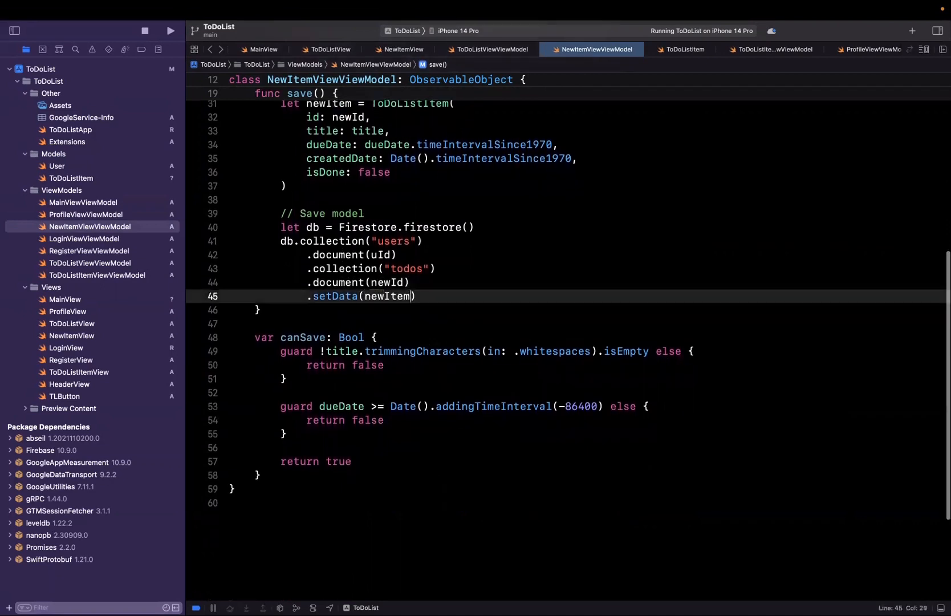
{"action": "type", "text": ".asDictionary()"}
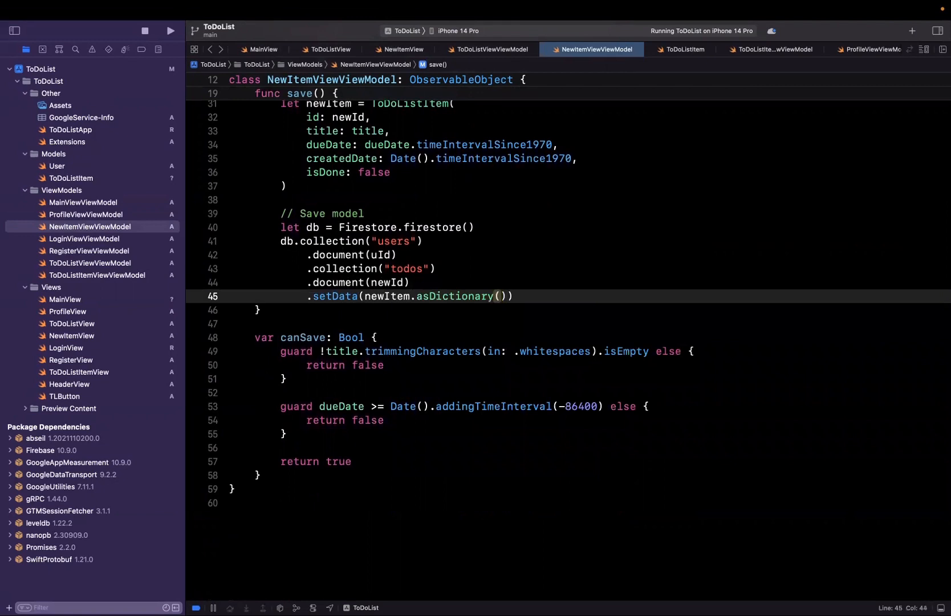
{"action": "left_click", "coordinate": [509, 296]}
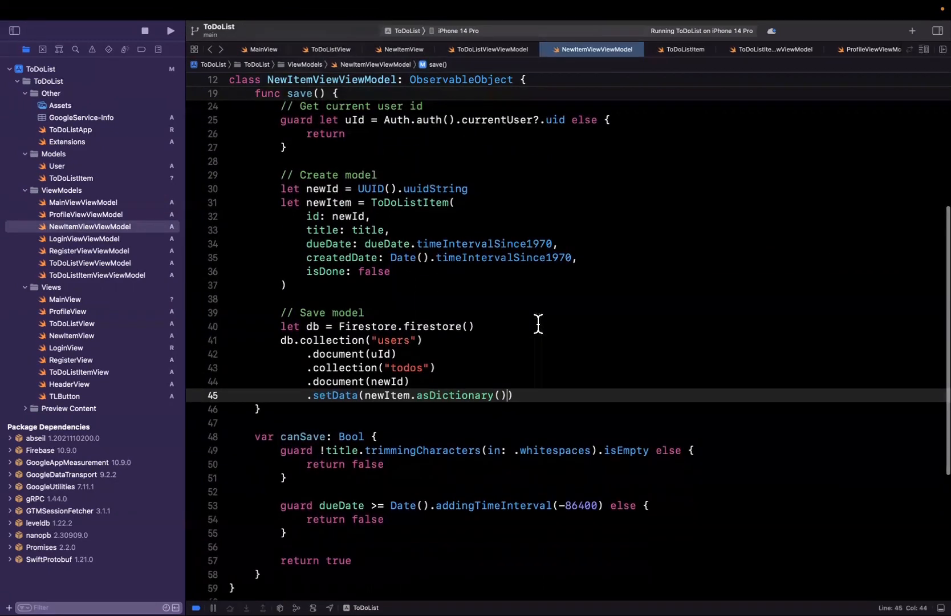
{"action": "left_click", "coordinate": [333, 299]}
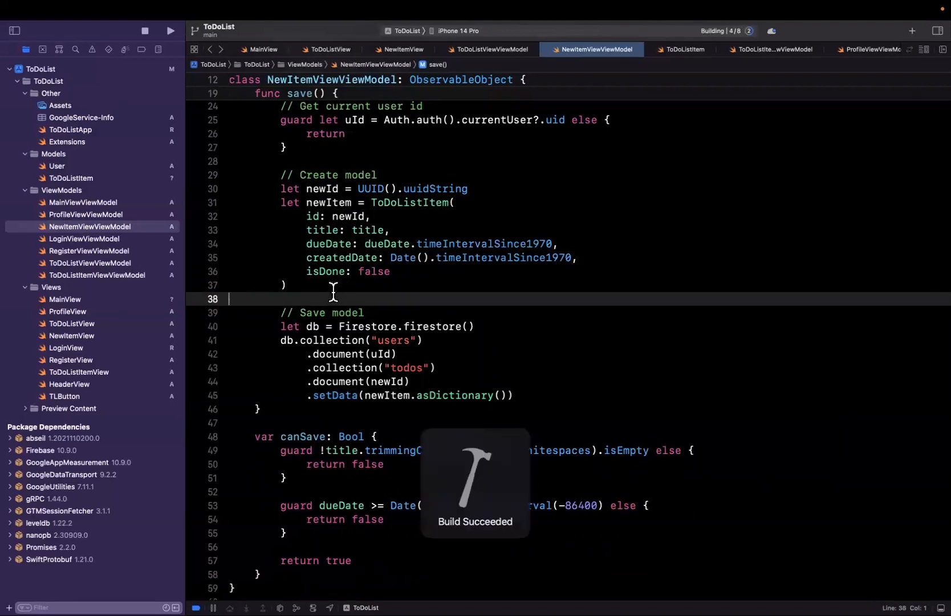
Add a to-do titled 'Buy some more eggs!' due May 1, 2023 and save it.
{"action": "left_click", "coordinate": [239, 588]}
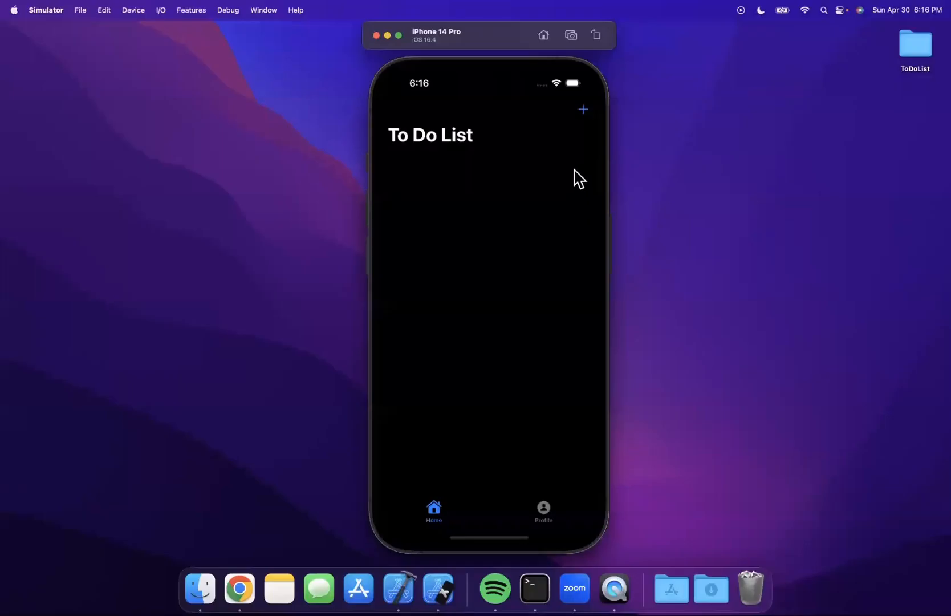
{"action": "left_click", "coordinate": [583, 109]}
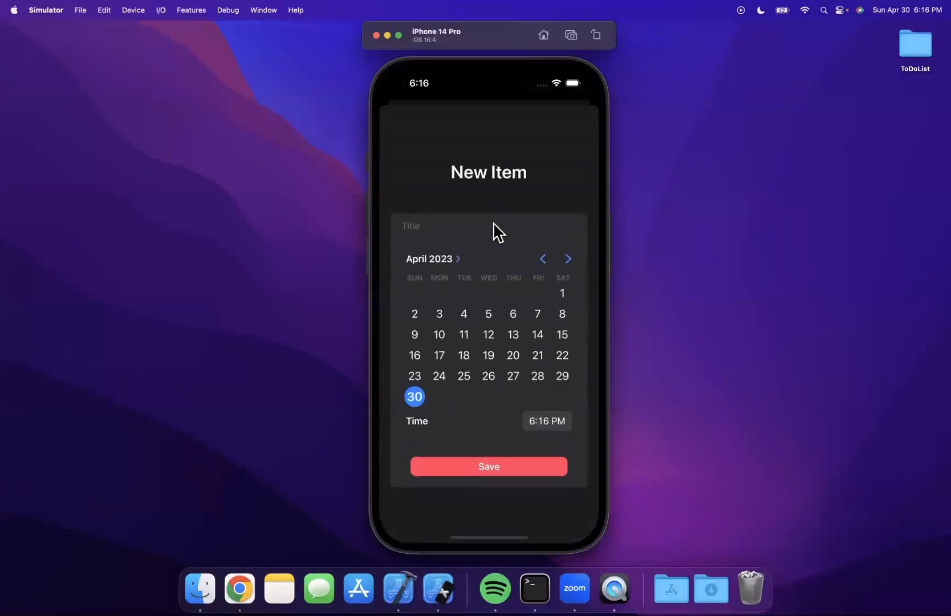
{"action": "left_click", "coordinate": [411, 226]}
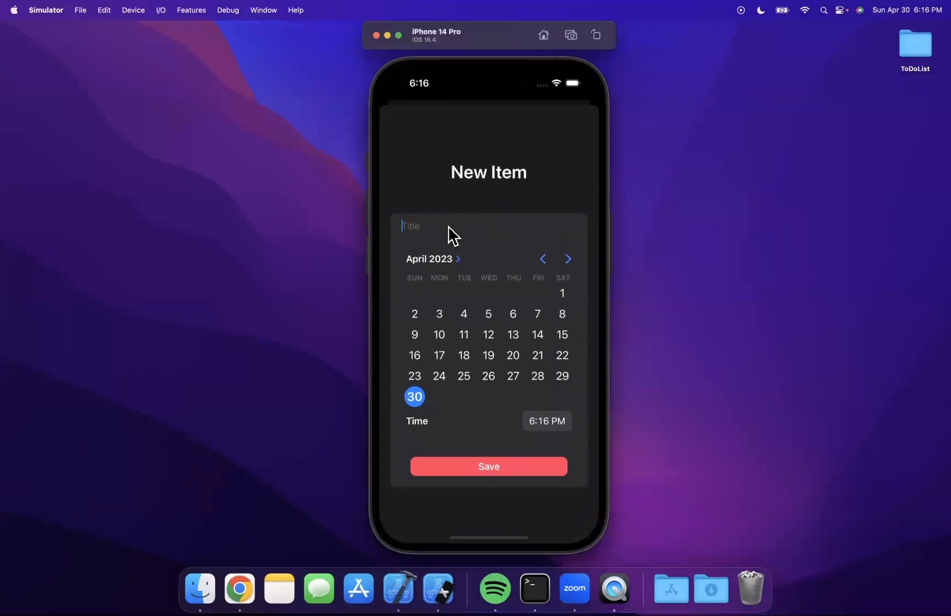
{"action": "type", "text": "Buy some mo"}
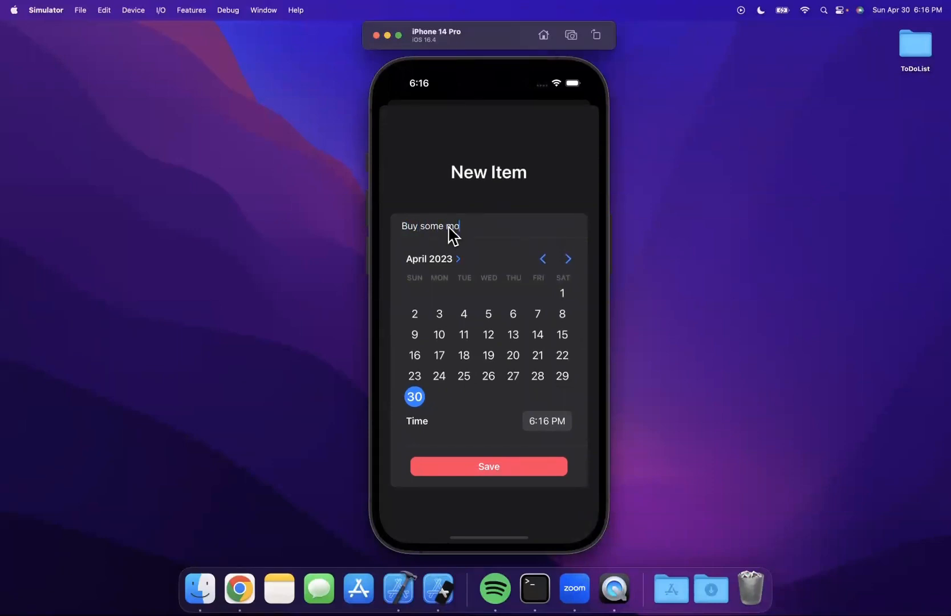
{"action": "type", "text": "re eggs!"}
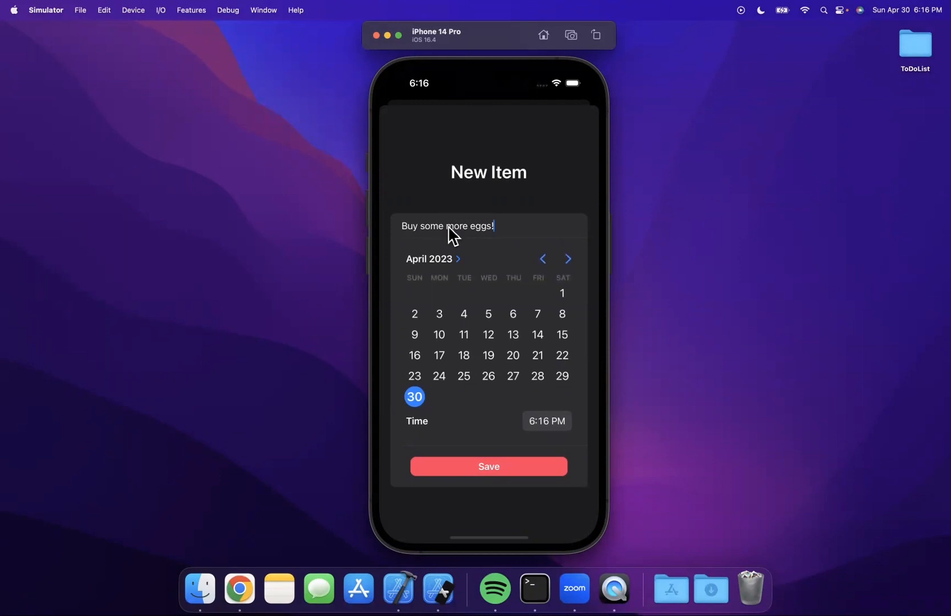
{"action": "left_click", "coordinate": [568, 259]}
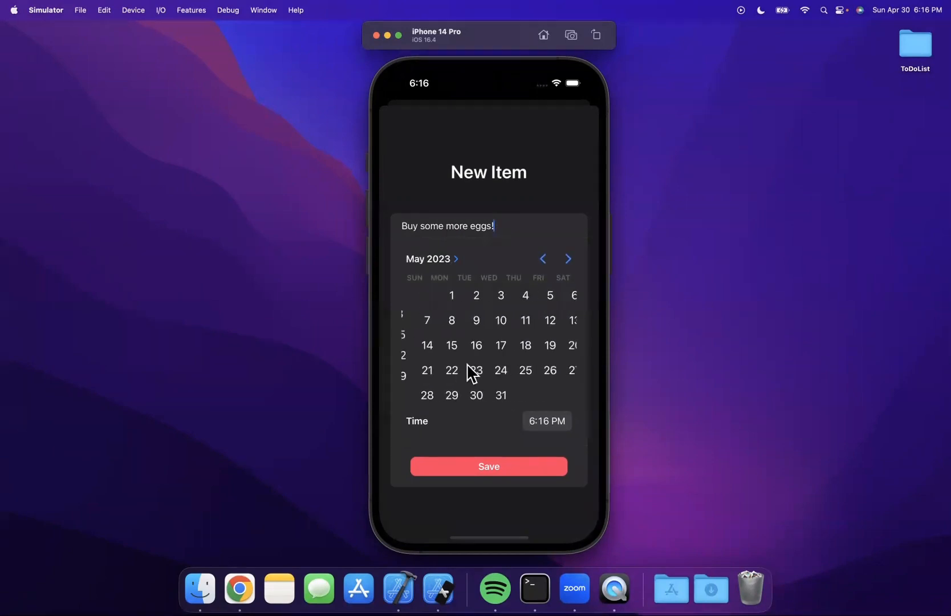
{"action": "left_click", "coordinate": [451, 295]}
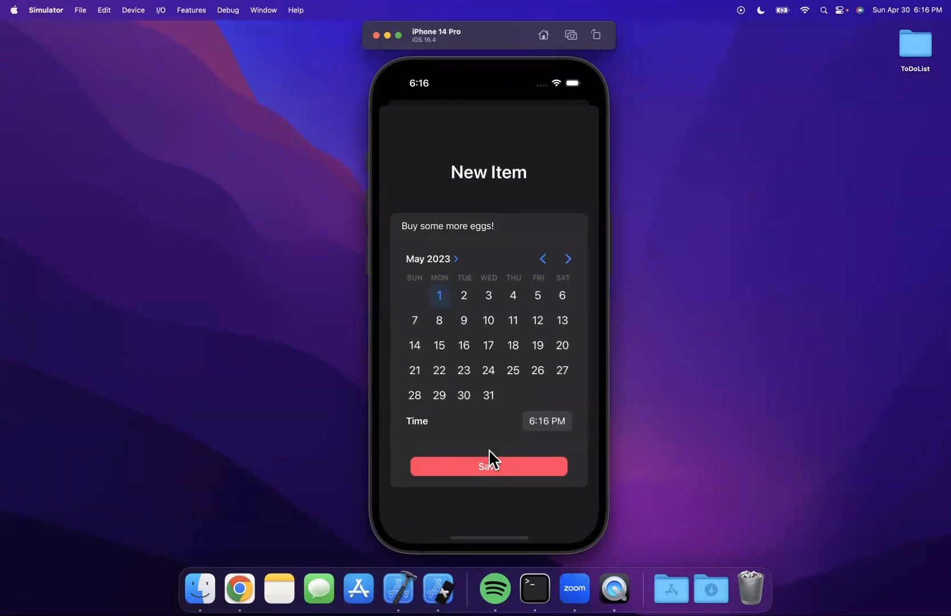
{"action": "left_click", "coordinate": [488, 466]}
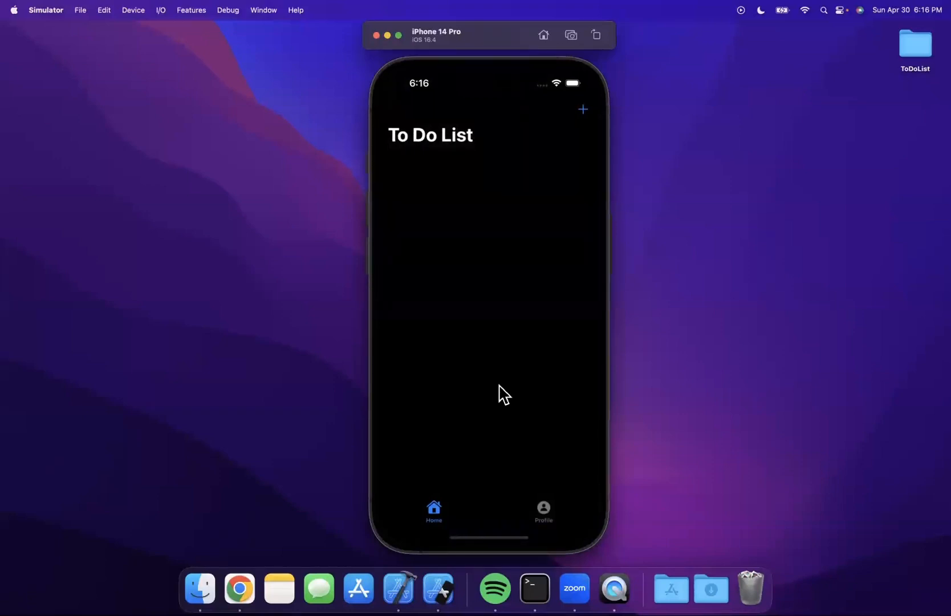
{"action": "mouse_move", "coordinate": [470, 184]}
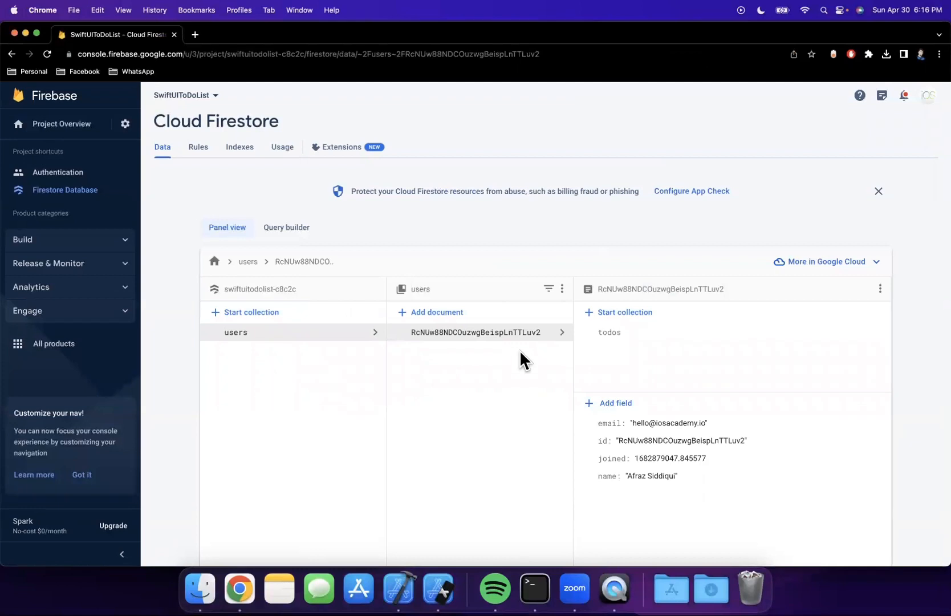
{"action": "mouse_move", "coordinate": [625, 351]}
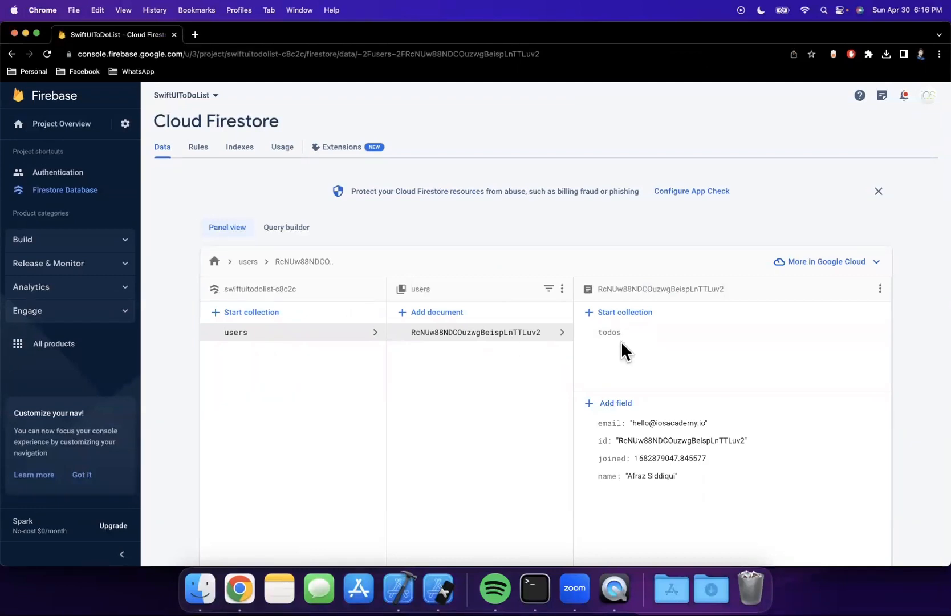
View the saved to-do document's fields inside the user's todos collection.
{"action": "left_click", "coordinate": [611, 332]}
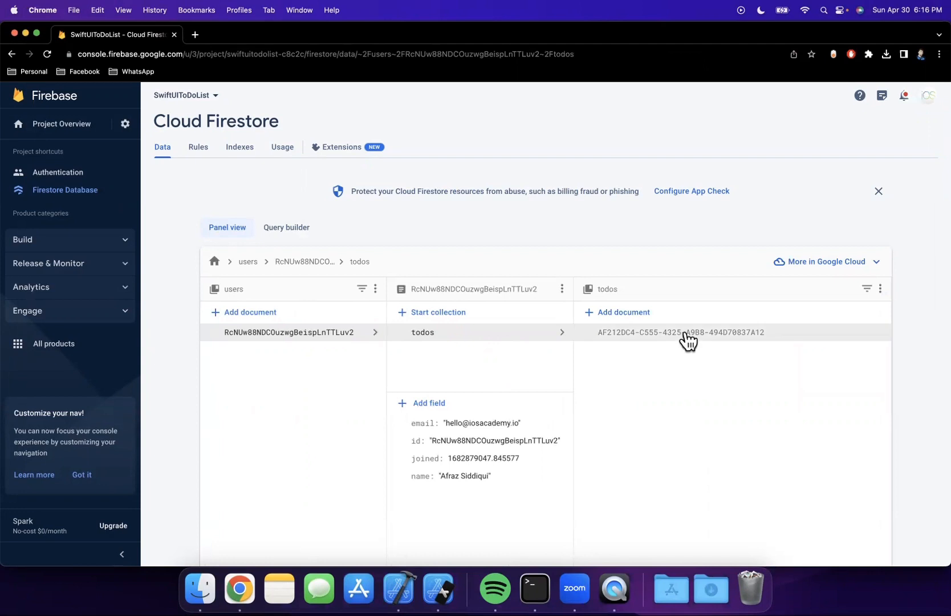
{"action": "left_click", "coordinate": [682, 332]}
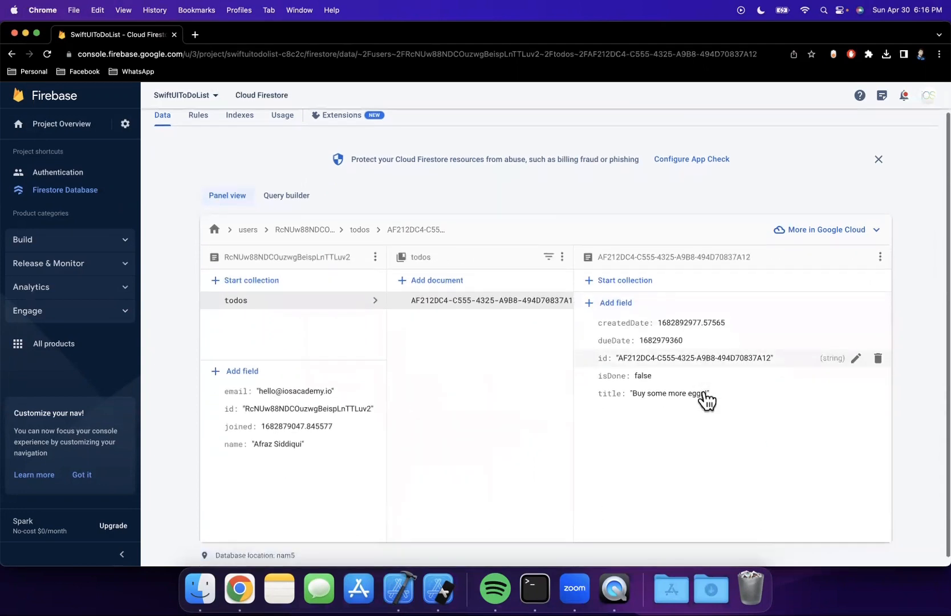
{"action": "mouse_move", "coordinate": [705, 393]}
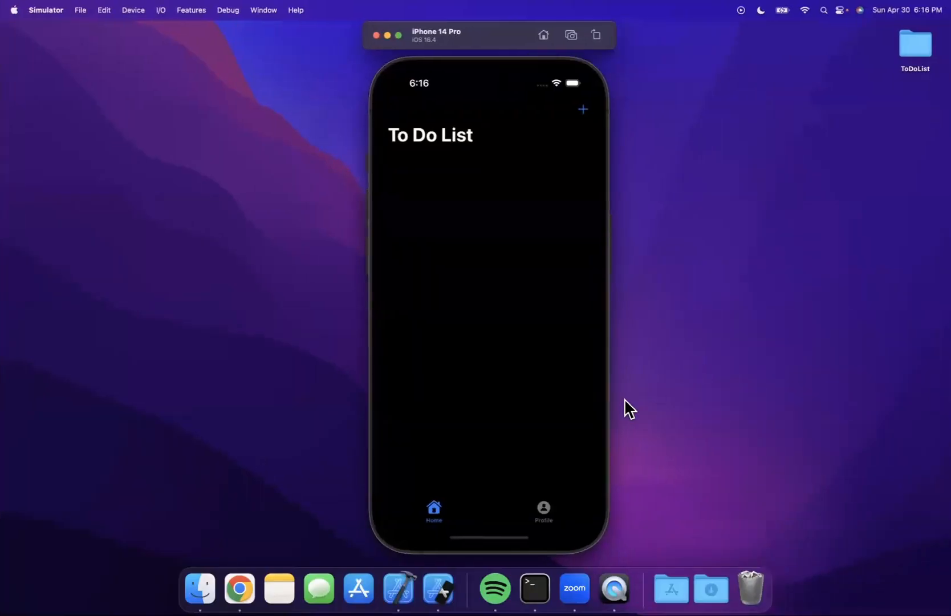
Switch the Simulator app from the empty To Do List tab to the Profile tab.
{"action": "left_click", "coordinate": [583, 109]}
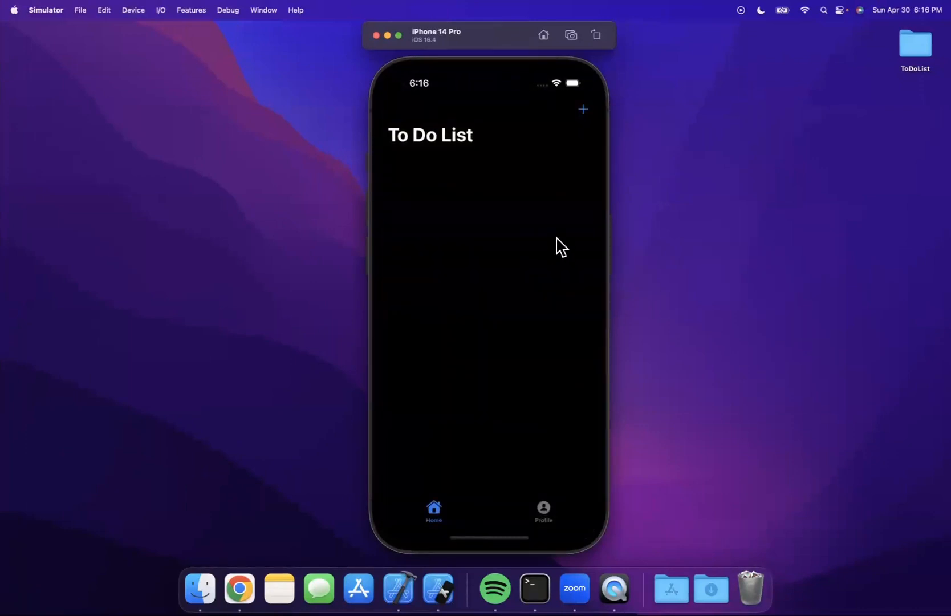
{"action": "mouse_move", "coordinate": [493, 199]}
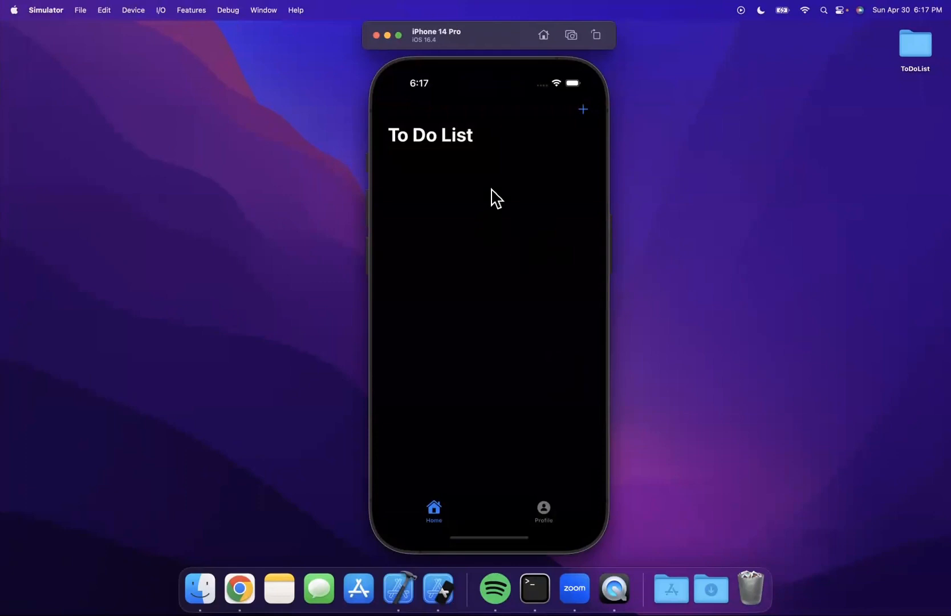
{"action": "mouse_move", "coordinate": [528, 316]}
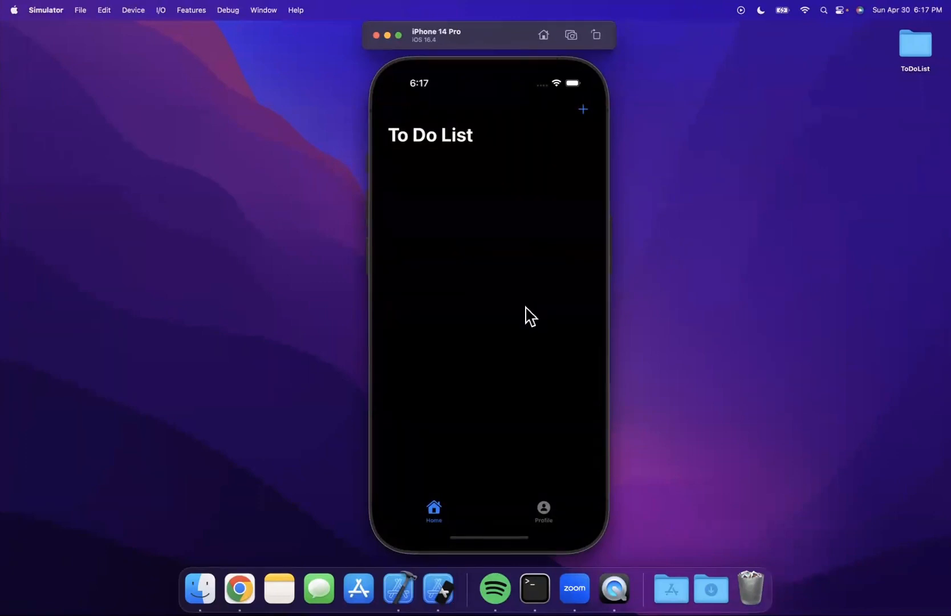
{"action": "mouse_move", "coordinate": [556, 199]}
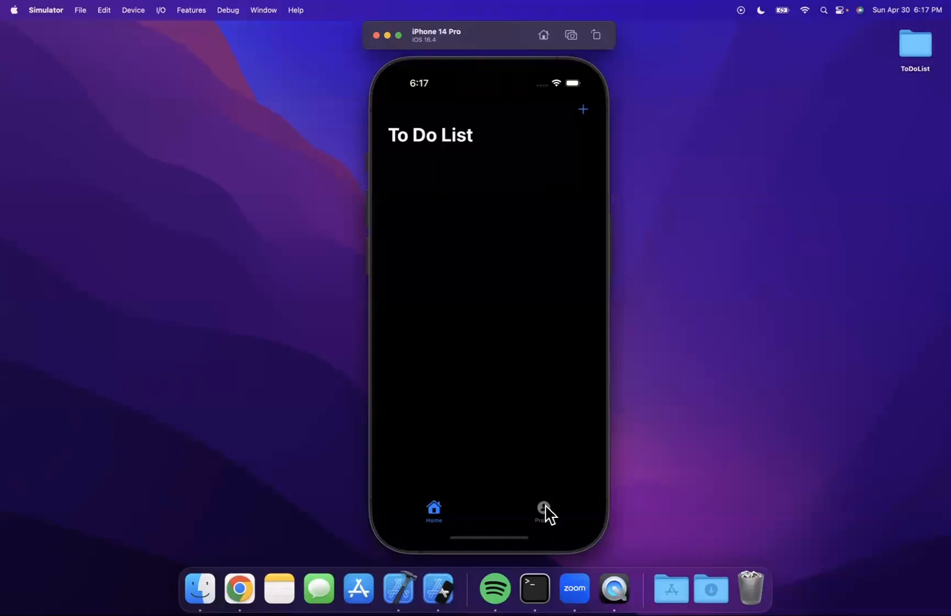
{"action": "left_click", "coordinate": [543, 511]}
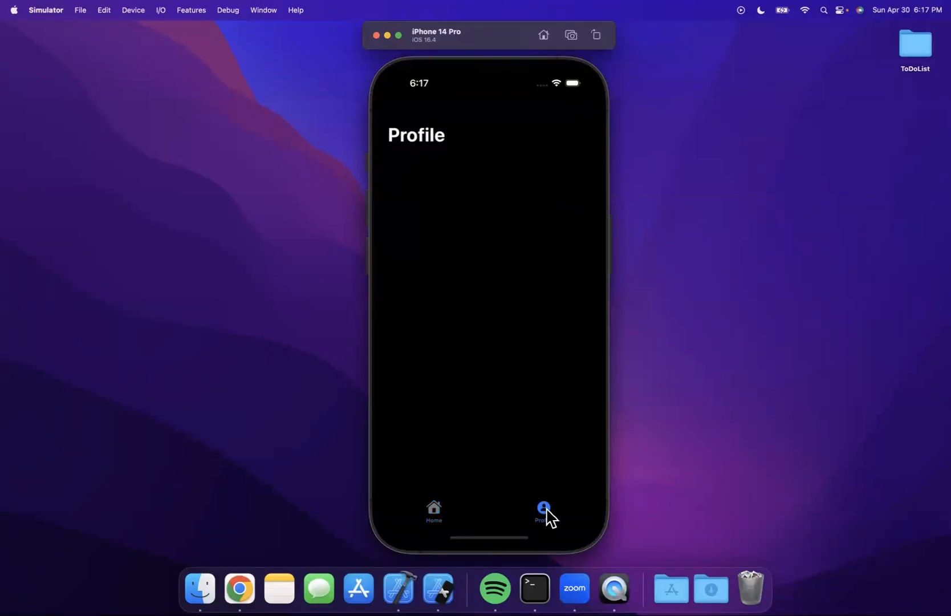
{"action": "left_click", "coordinate": [433, 510]}
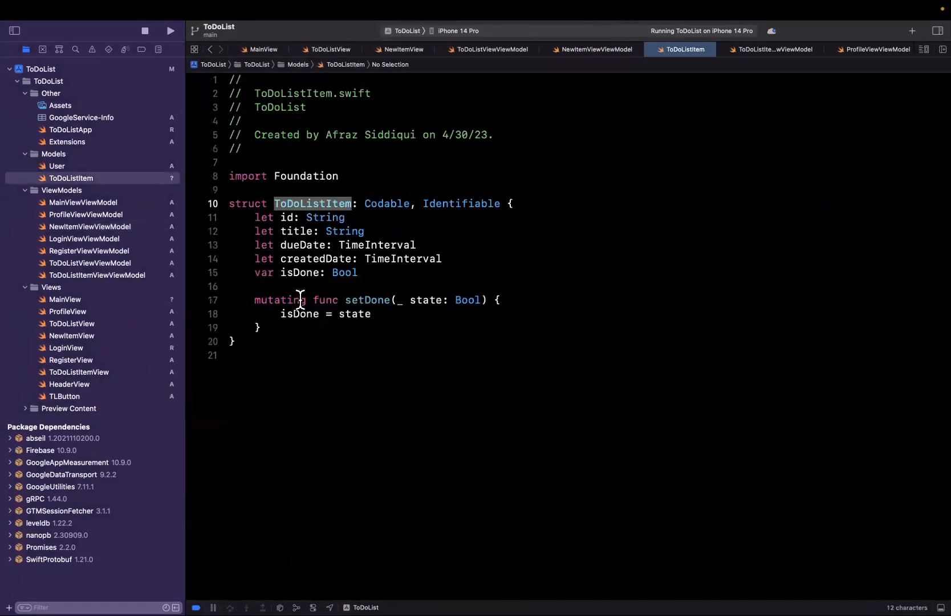
{"action": "left_click_drag", "start_coordinate": [264, 216], "coordinate": [327, 259]}
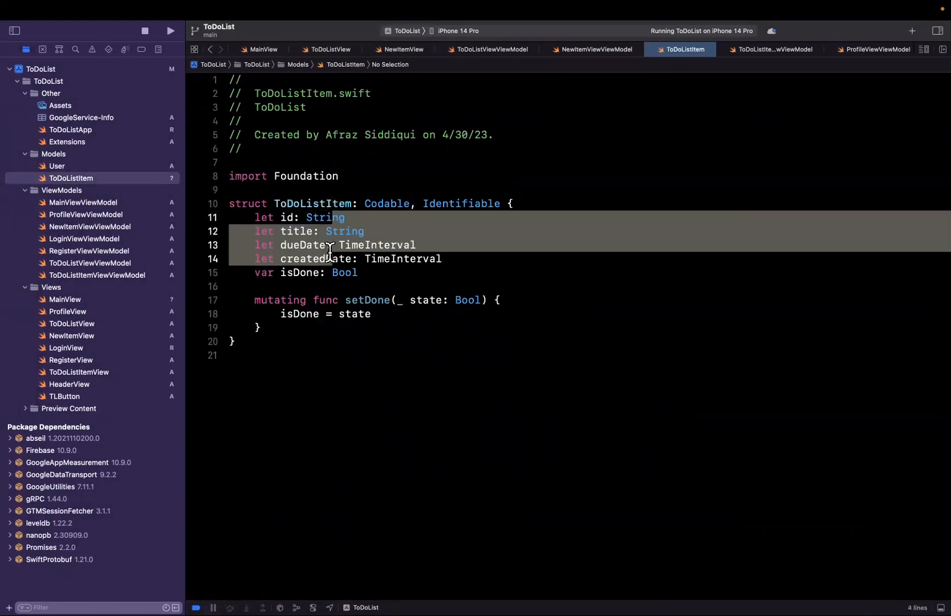
{"action": "left_click", "coordinate": [320, 273]}
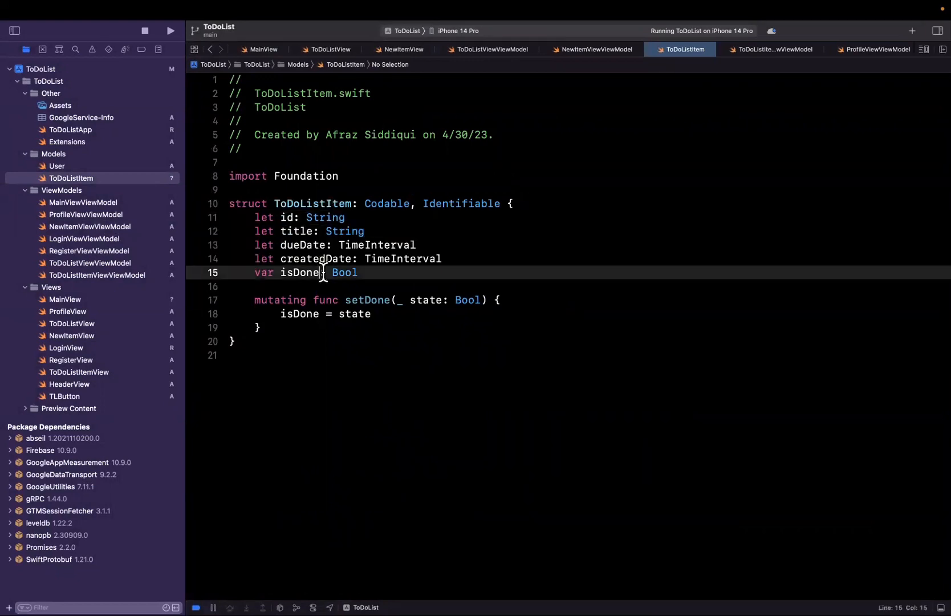
{"action": "scroll", "scroll_direction": "down", "scroll_amount": 3}
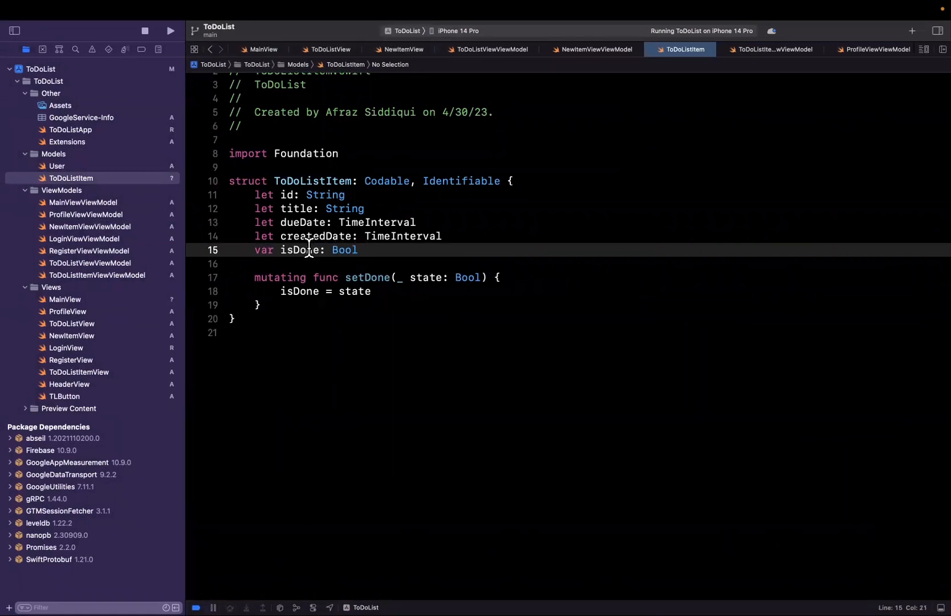
{"action": "double_click", "coordinate": [297, 249]}
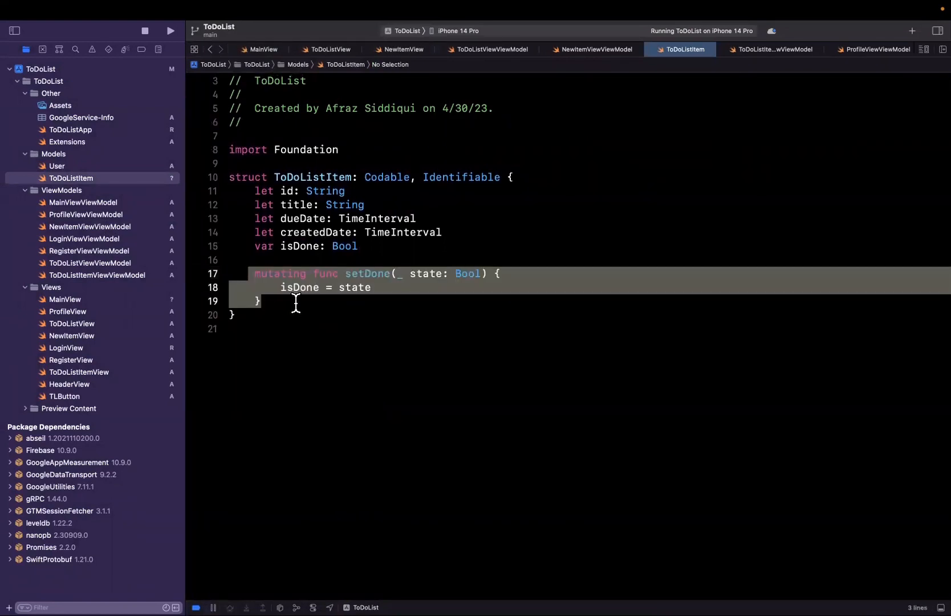
{"action": "mouse_move", "coordinate": [294, 305]}
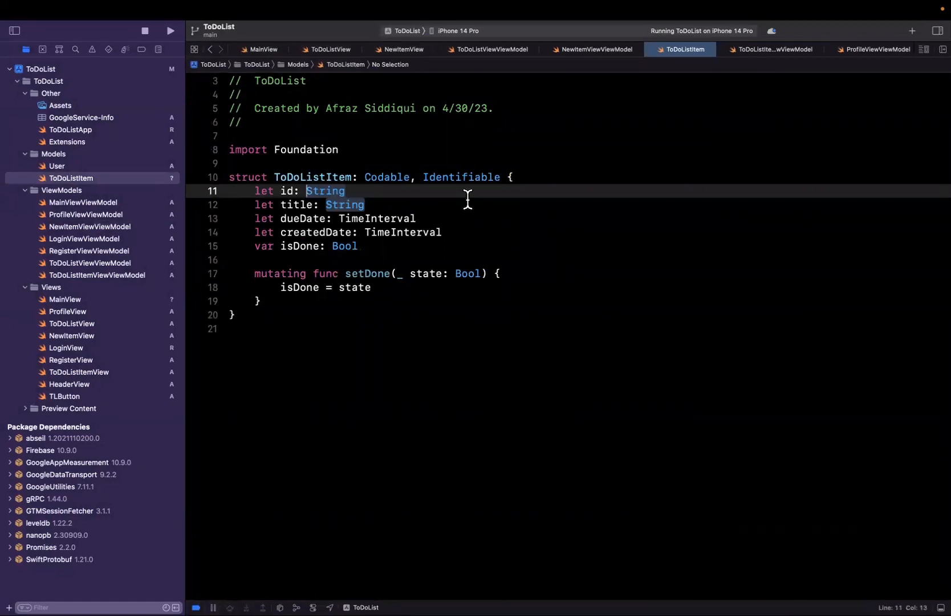
{"action": "mouse_move", "coordinate": [472, 201]}
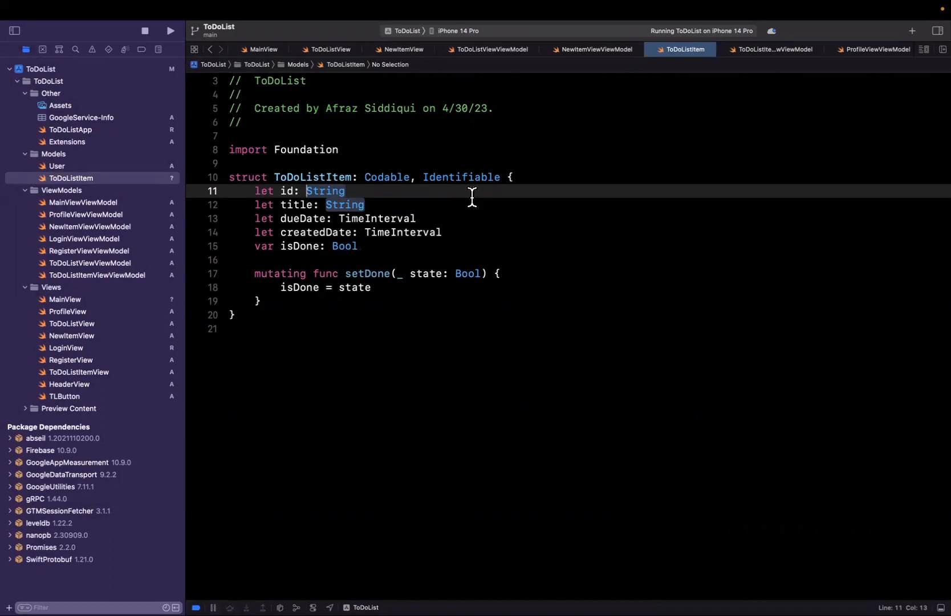